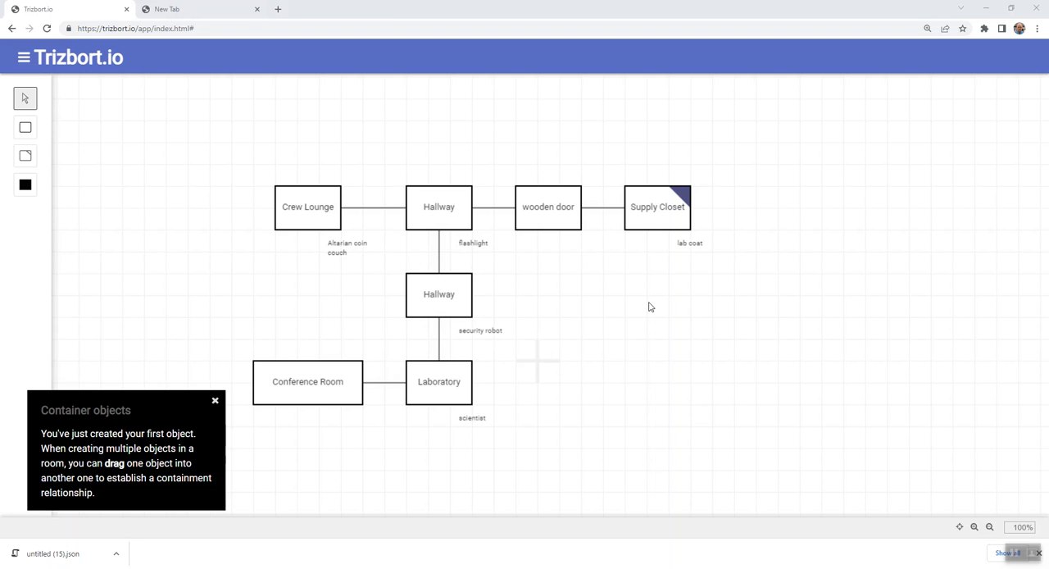
mouse_move(580, 326)
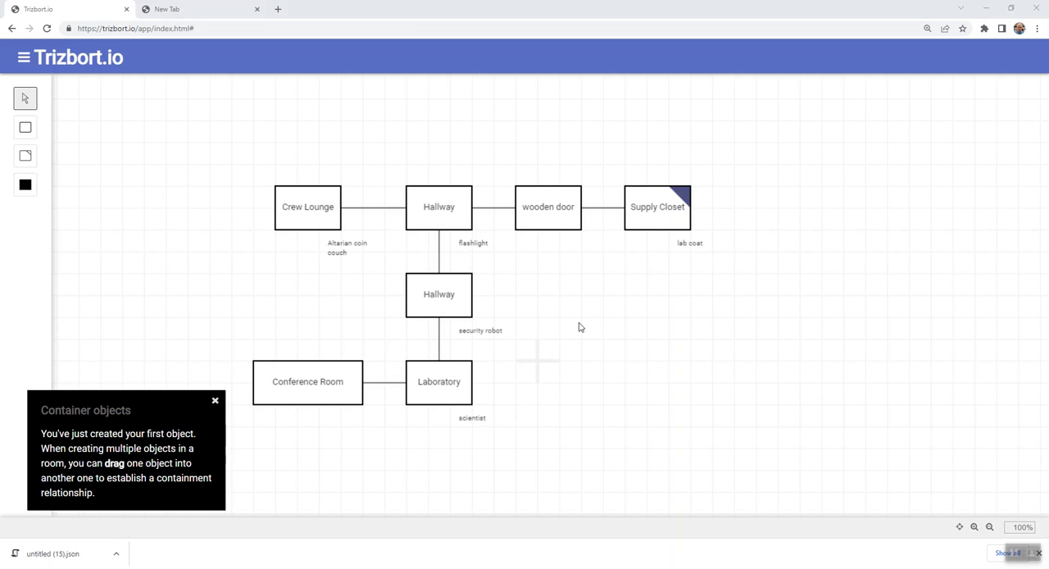
- Click through the Laboratory, Supply Closet and Hallway rooms on the map
click(439, 382)
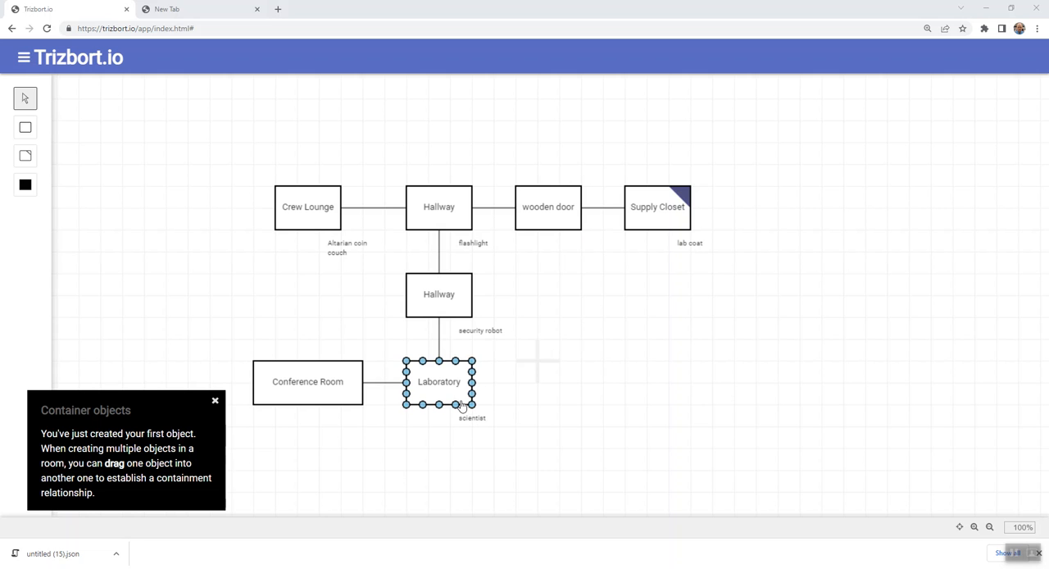
mouse_move(429, 390)
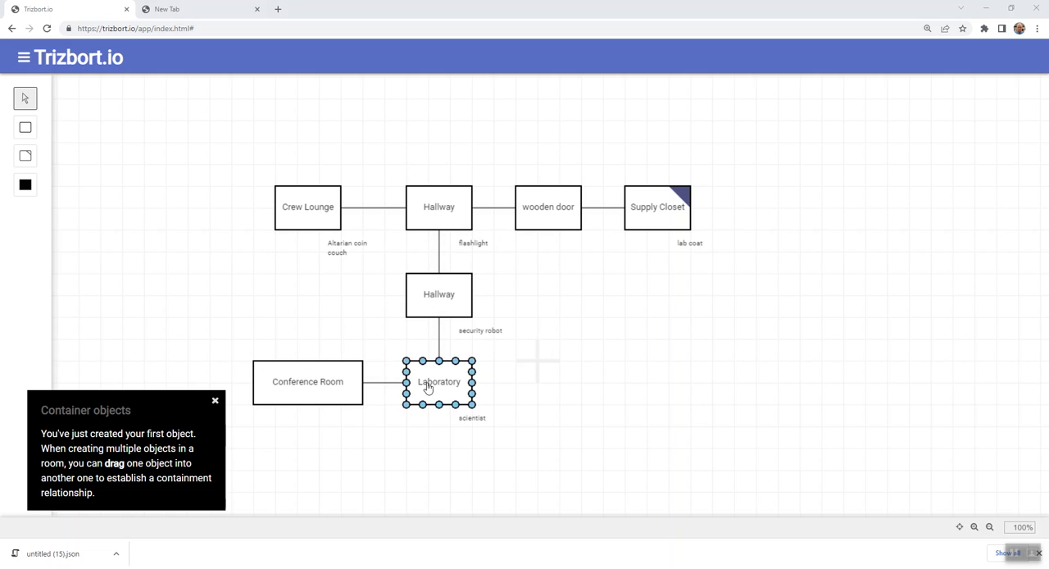
mouse_move(466, 386)
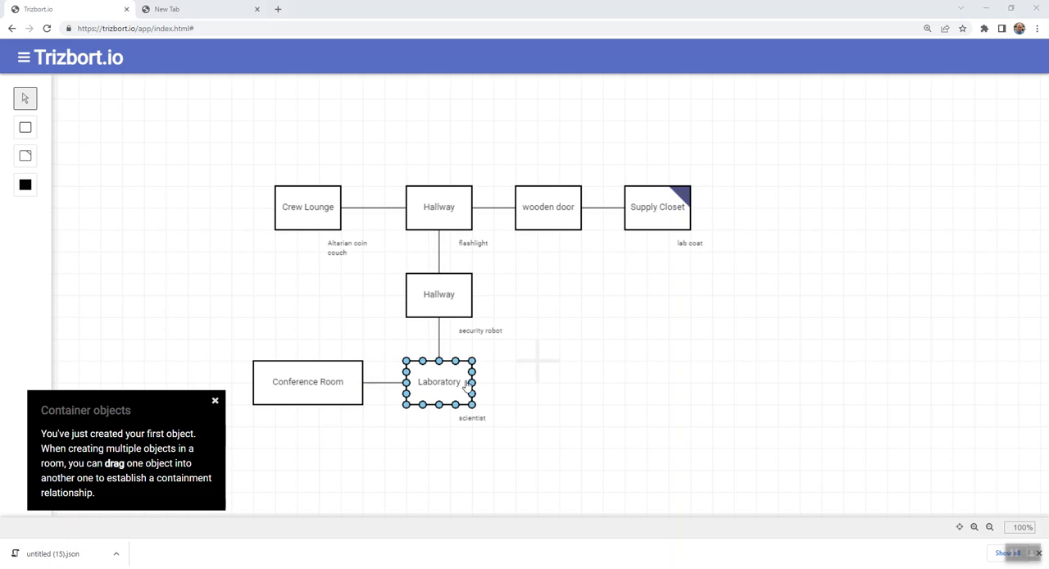
click(657, 206)
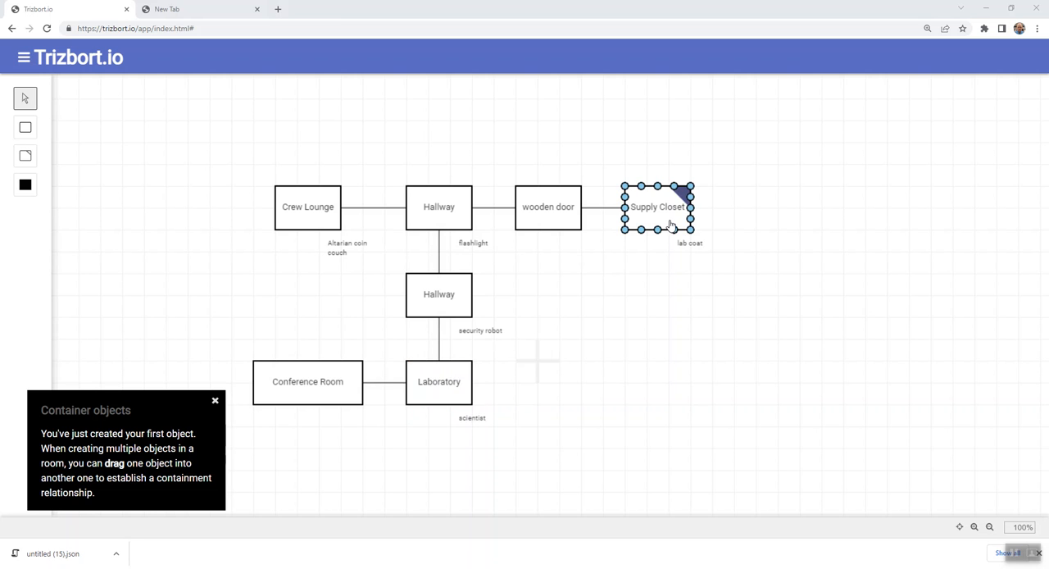
click(439, 207)
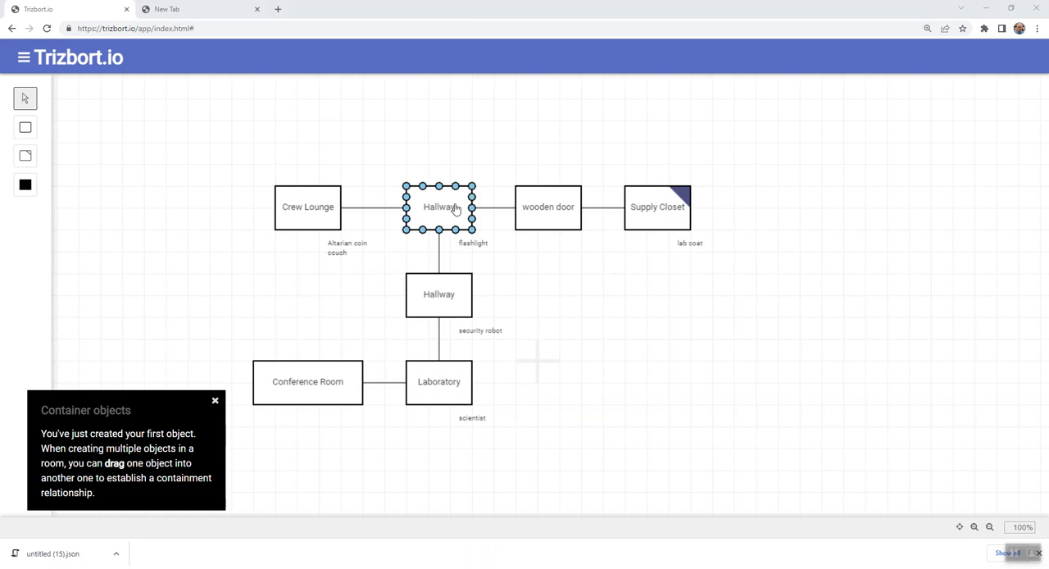
click(438, 382)
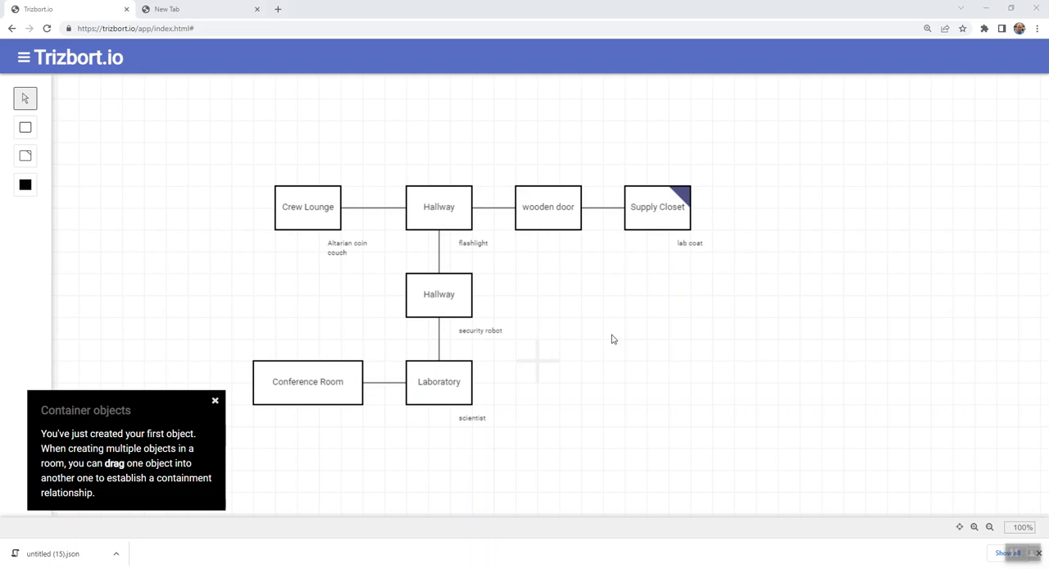
mouse_move(519, 485)
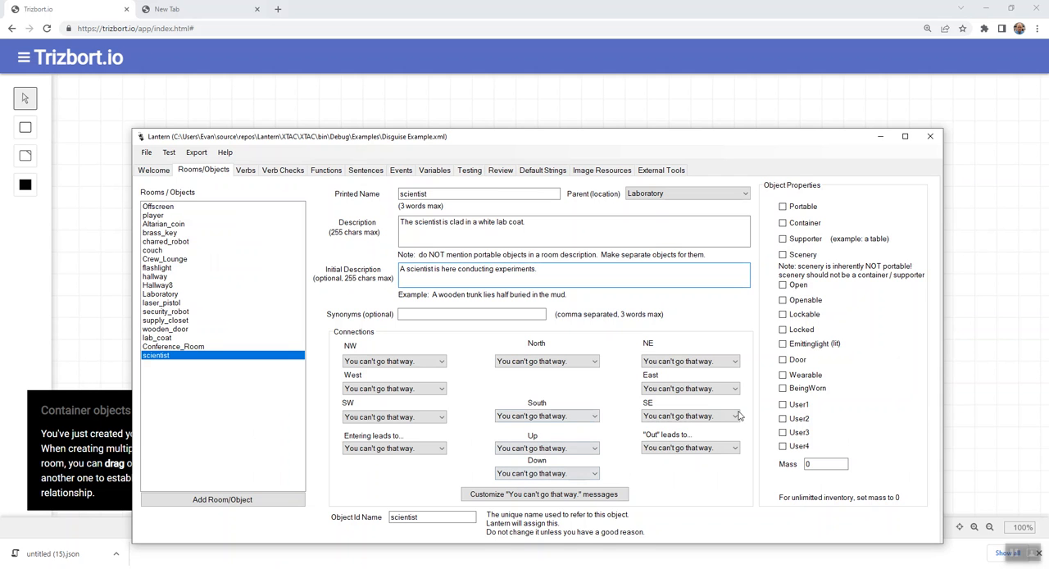
mouse_move(180, 192)
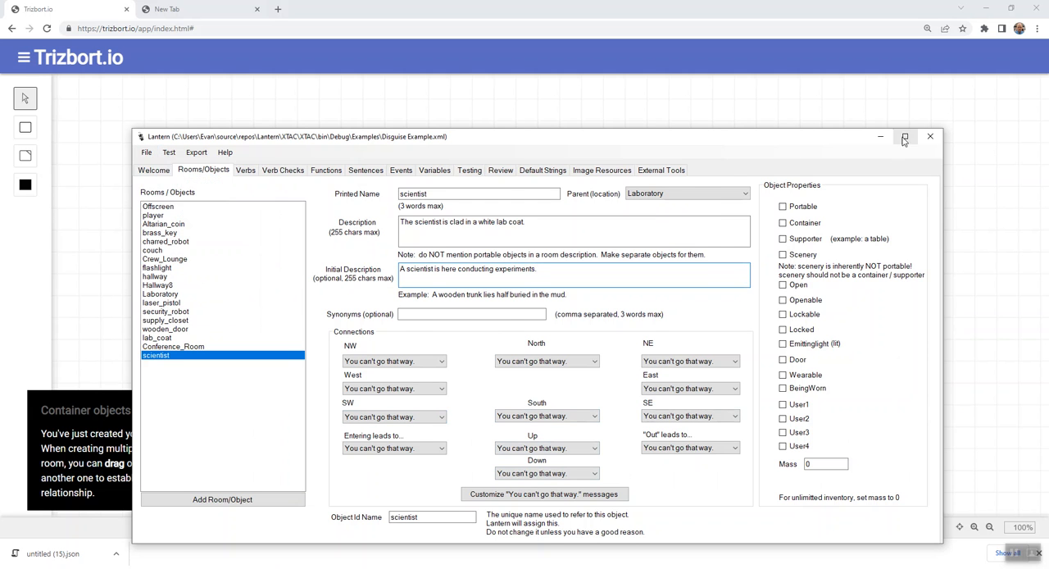
- Maximize the editor and mark the lab coat as portable
click(902, 136)
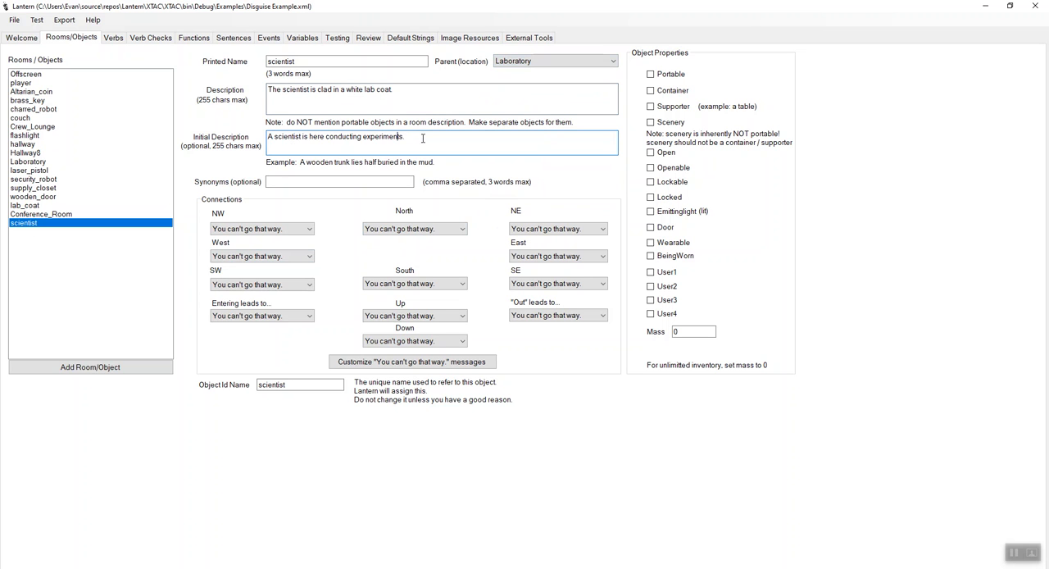
triple_click(336, 136)
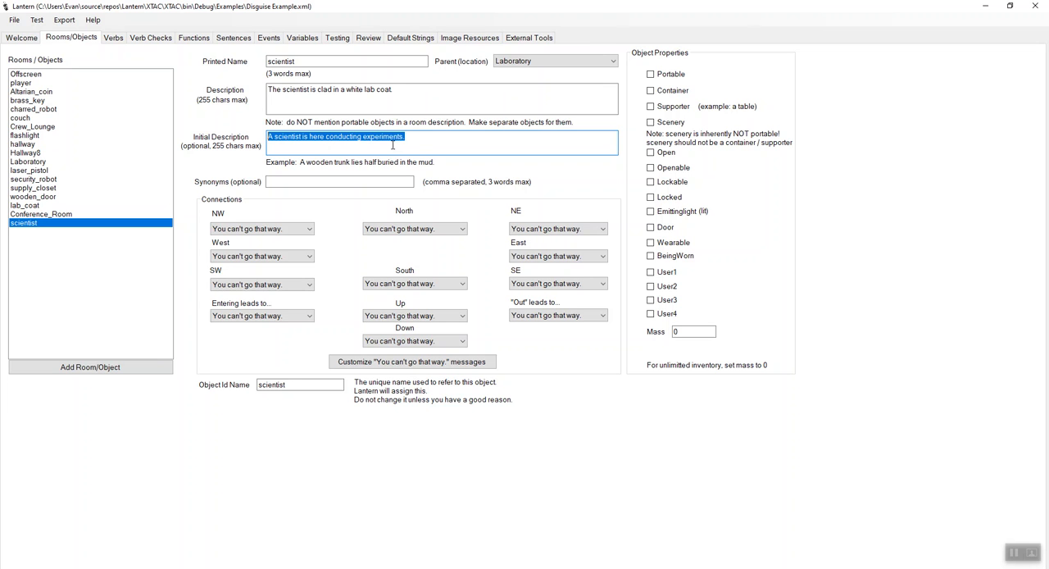
click(424, 136)
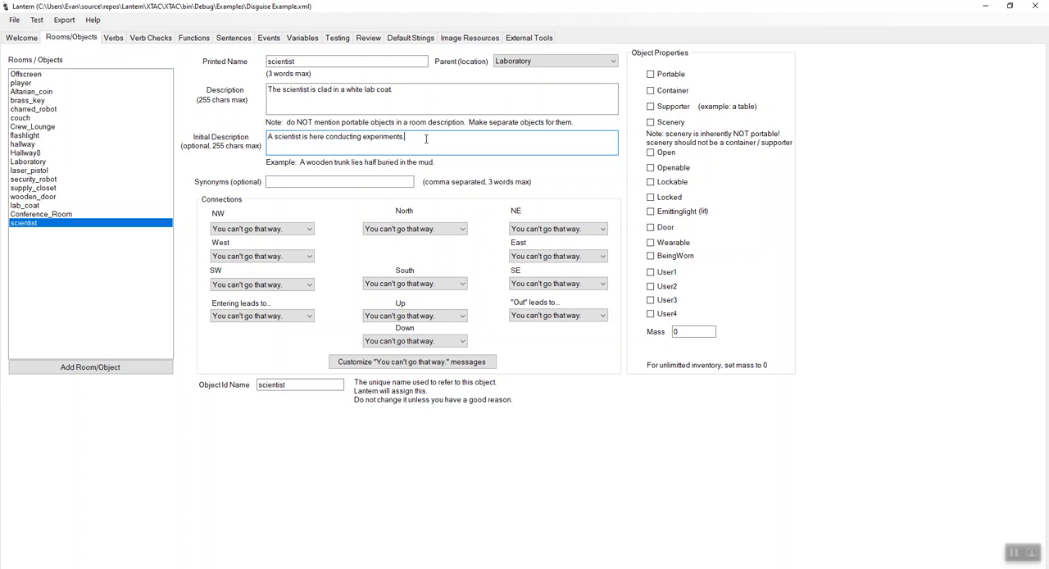
triple_click(336, 136)
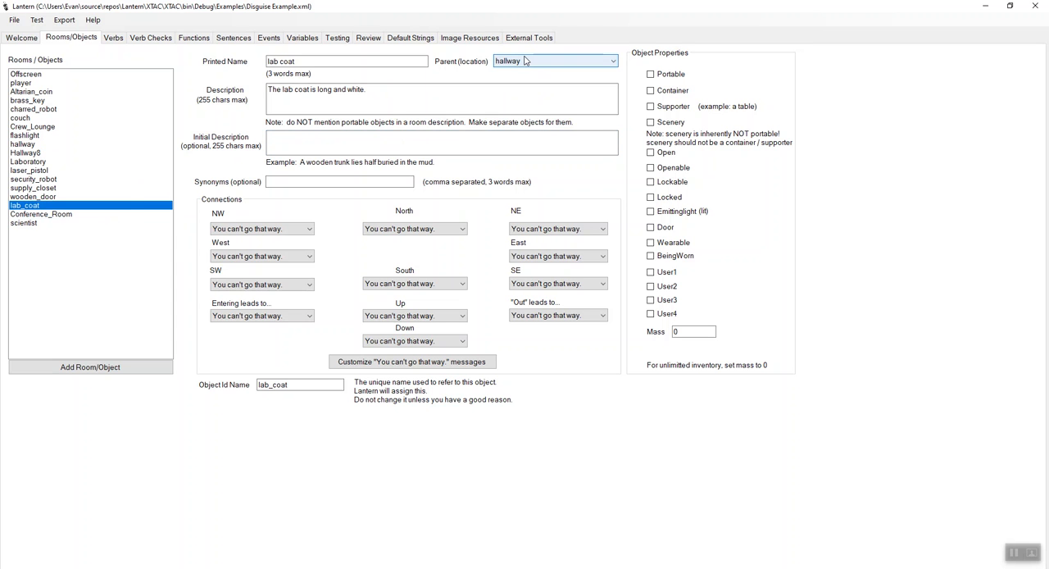
click(651, 74)
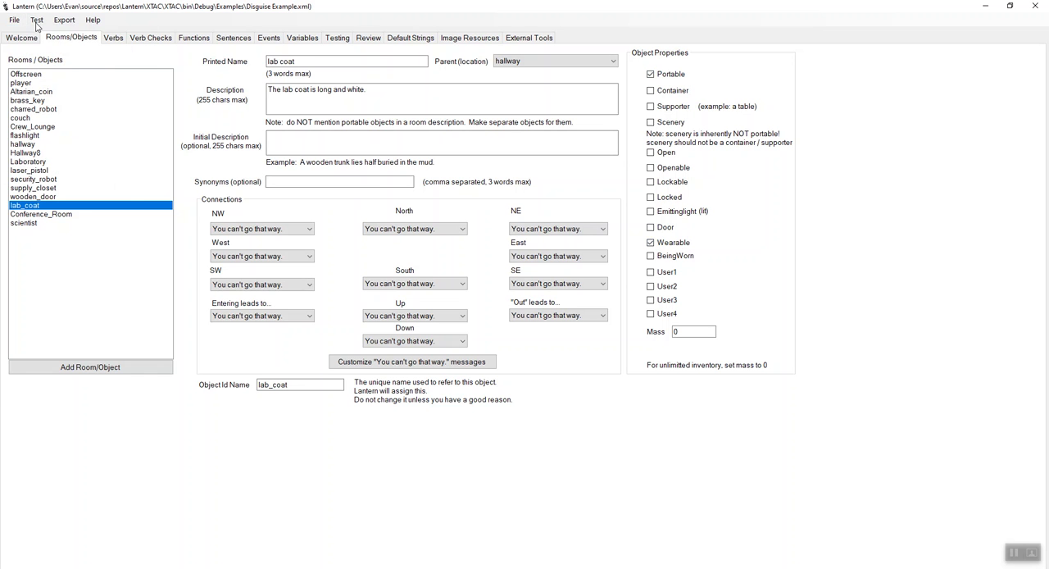
click(36, 20)
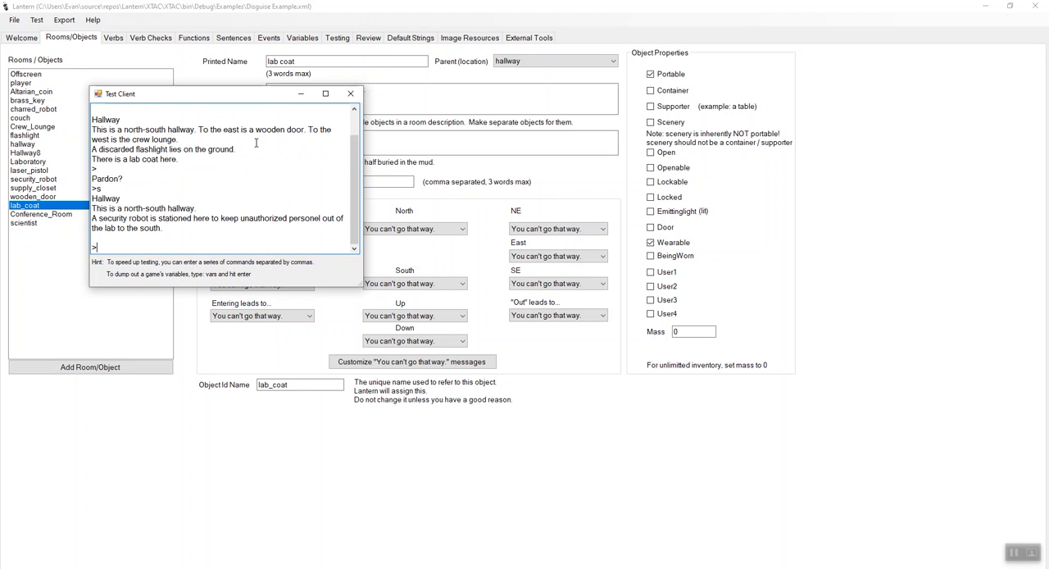
text(shoot robot)
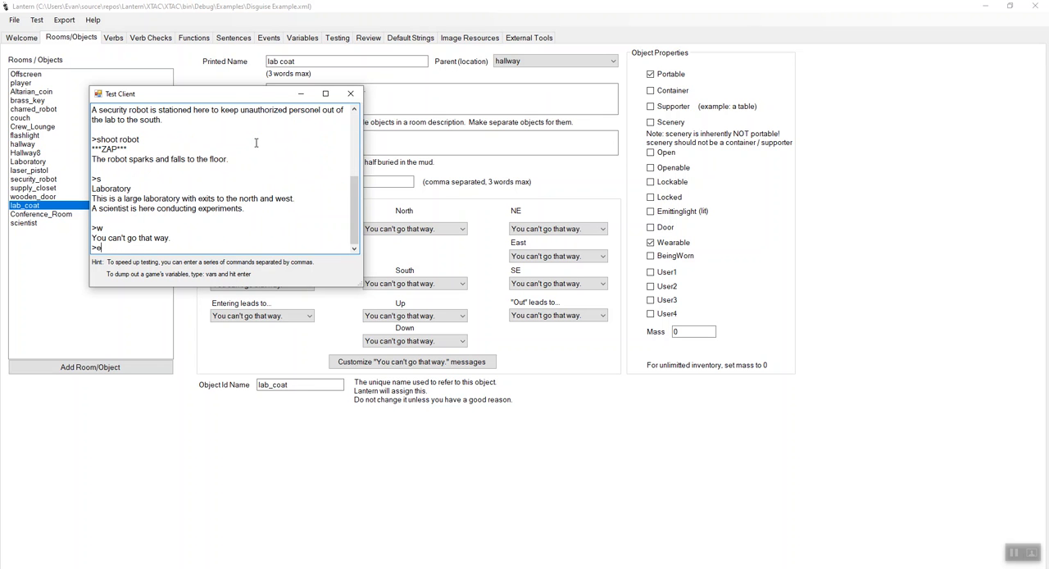
mouse_move(350, 93)
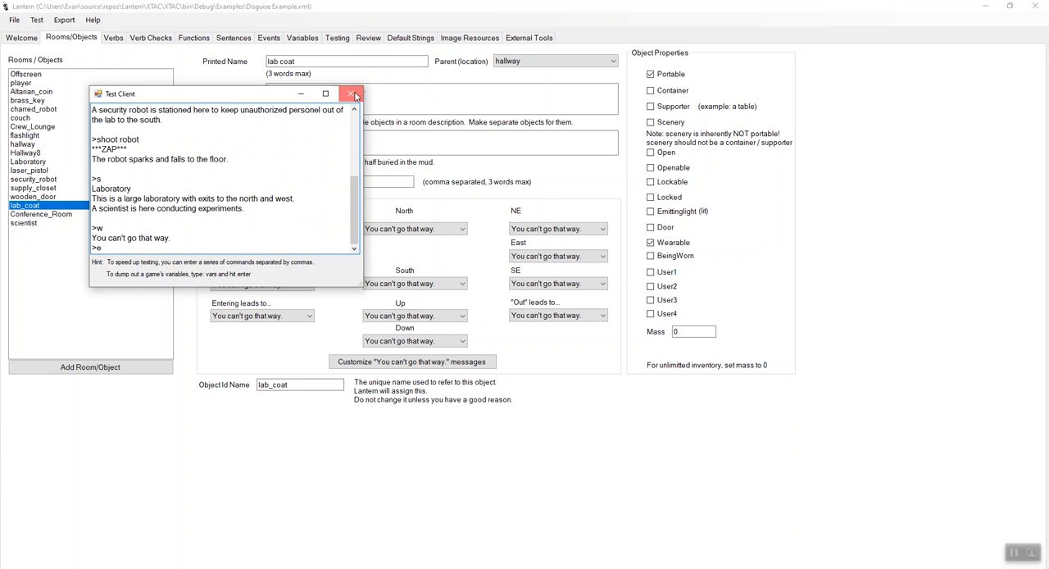
click(353, 93)
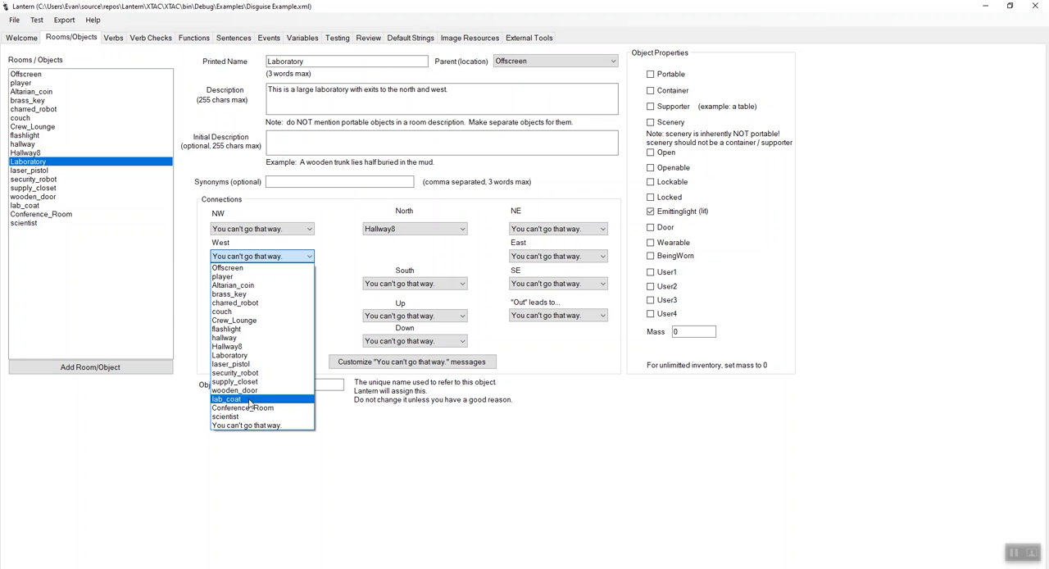
- Set Laboratory's West exit to Conference_Room and Conference_Room's East exit to Laboratory
click(242, 408)
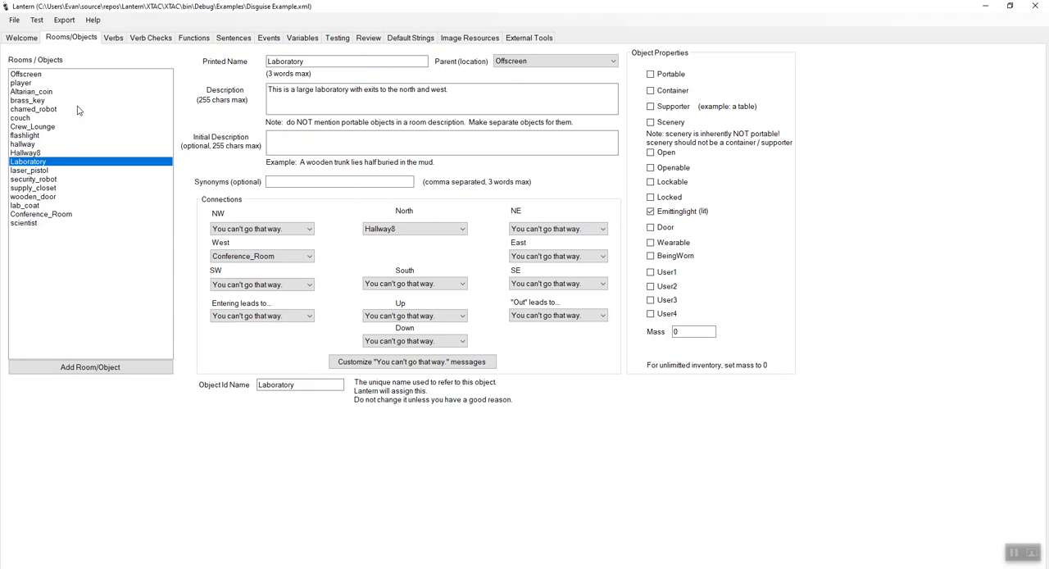
click(41, 214)
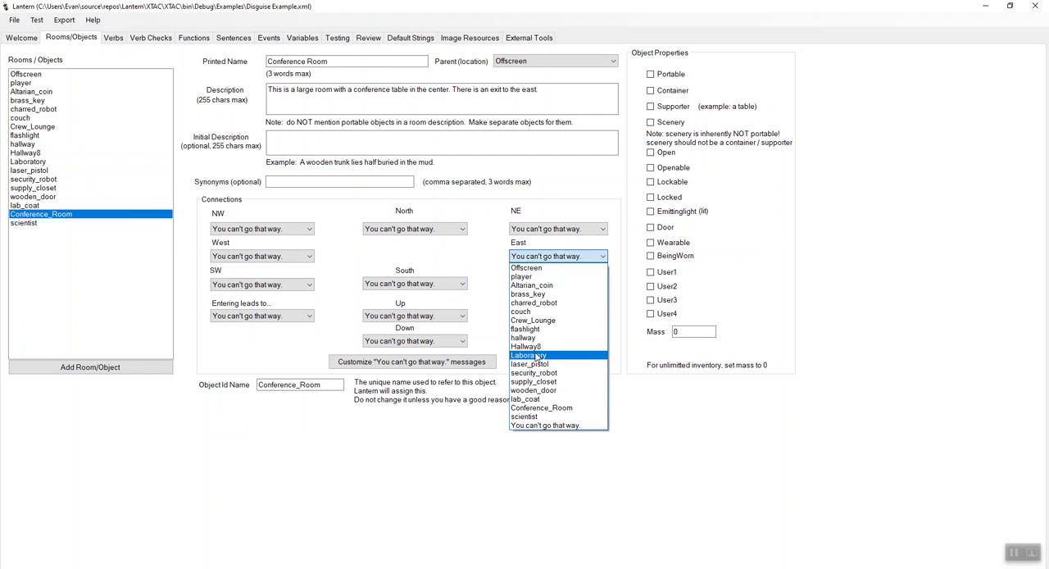
click(527, 354)
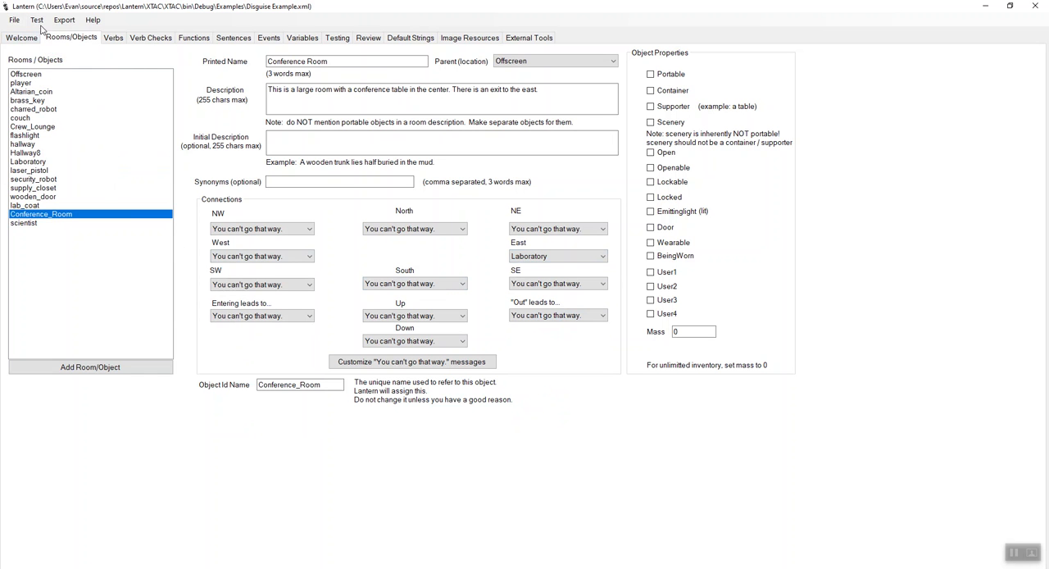
click(36, 20)
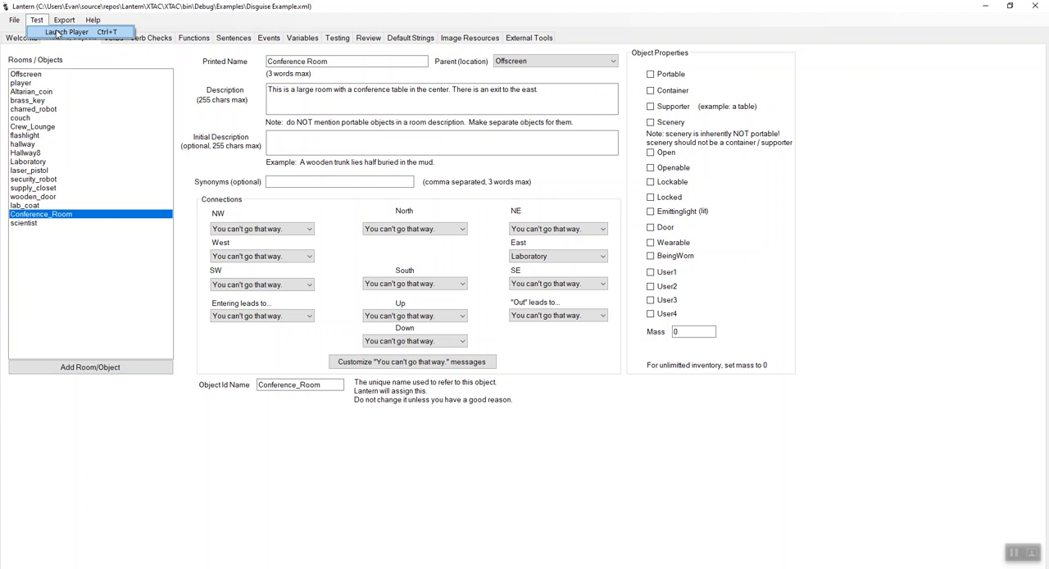
- Start a playtest, go south twice and try shooting the robot
click(65, 31)
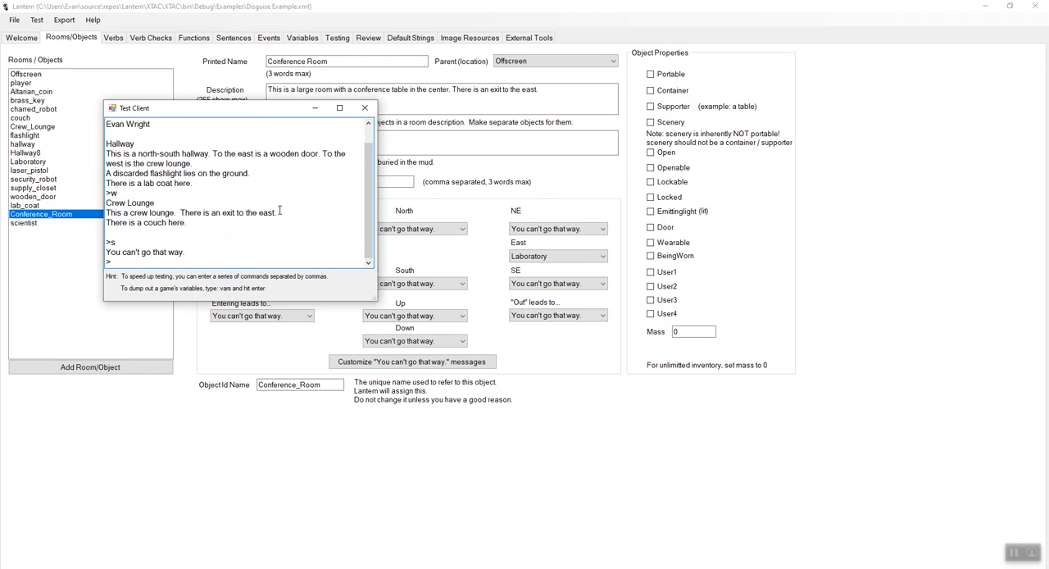
text(s)
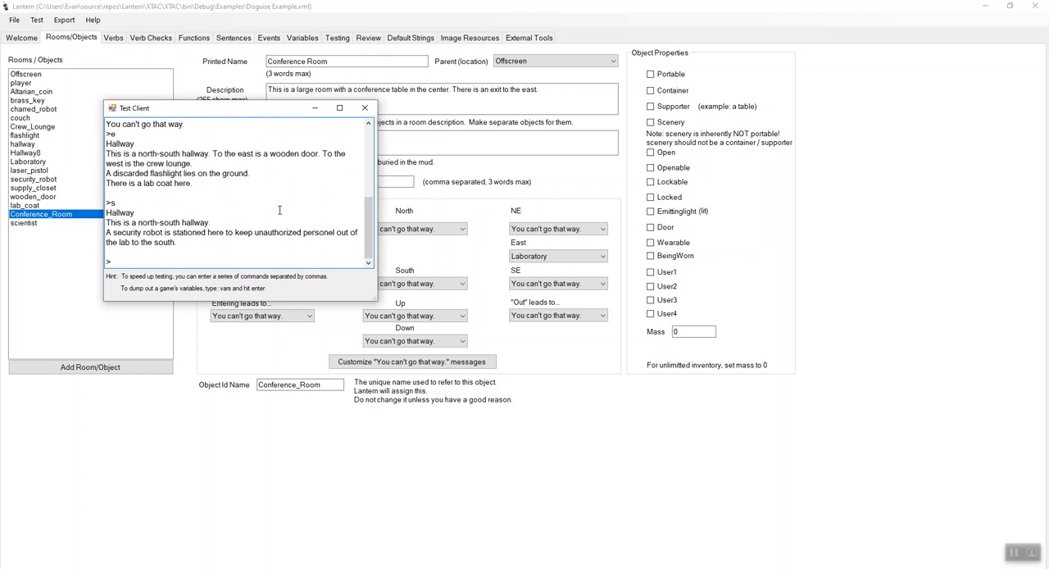
text(s)
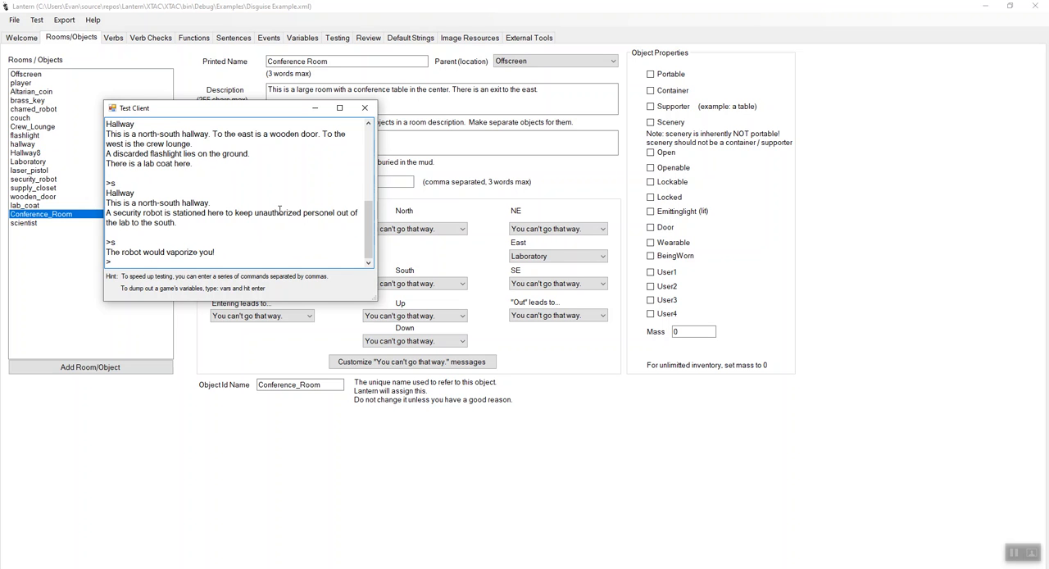
text(shoot ro)
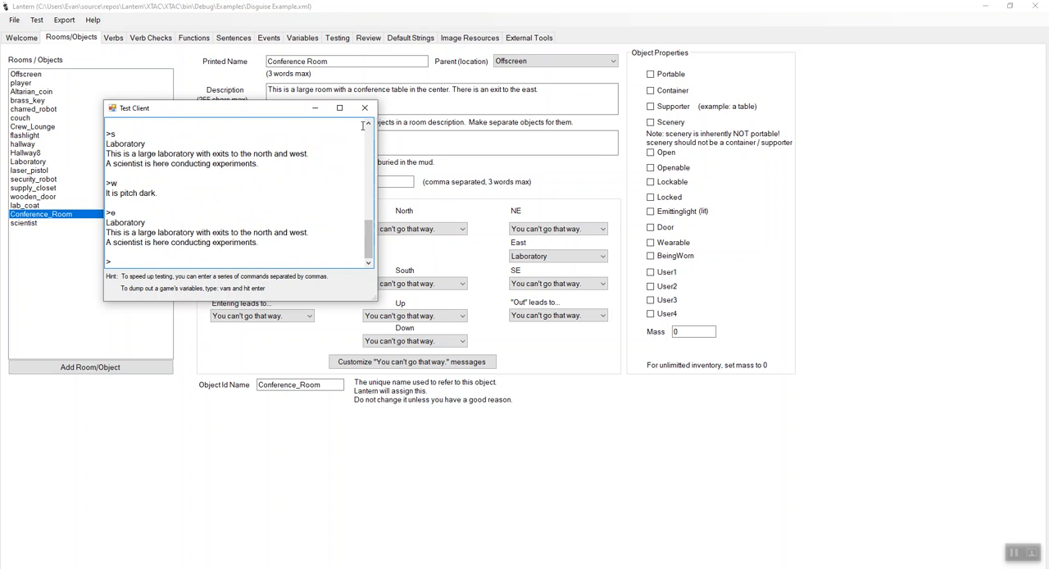
mouse_move(364, 108)
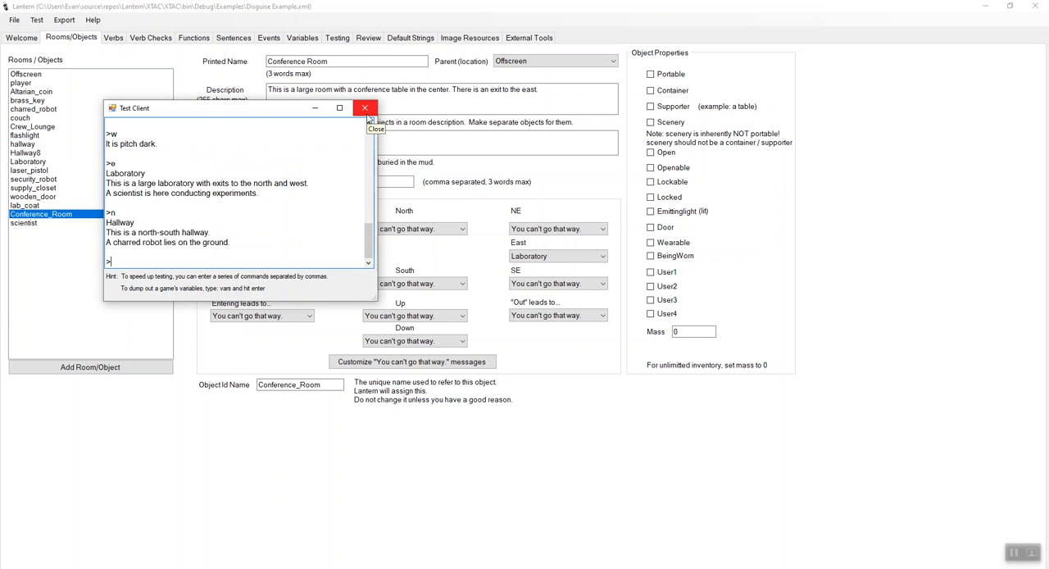
- Go north, take the coat, check inventory, and end the test
text(n)
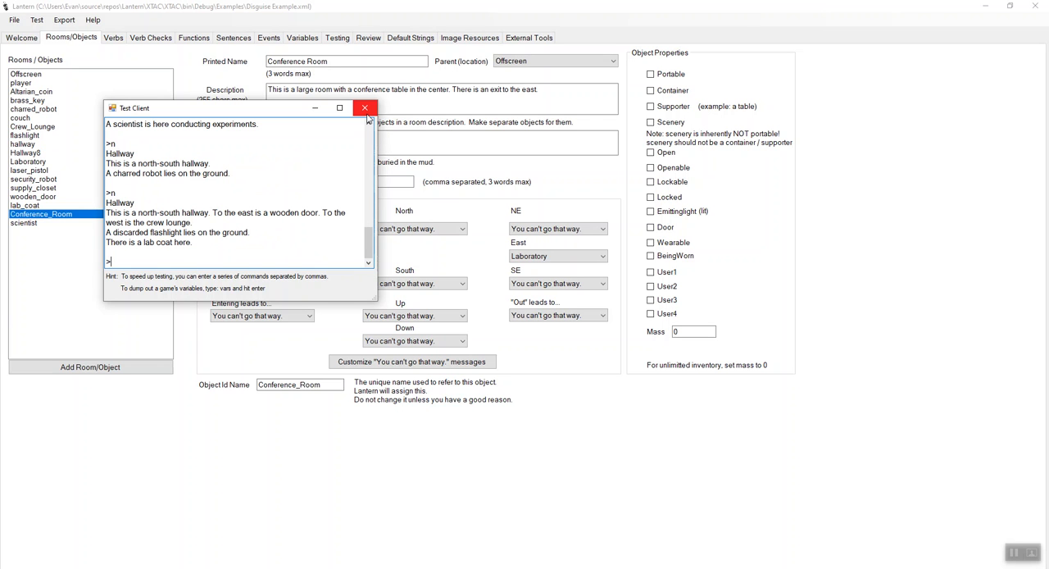
text(take coat)
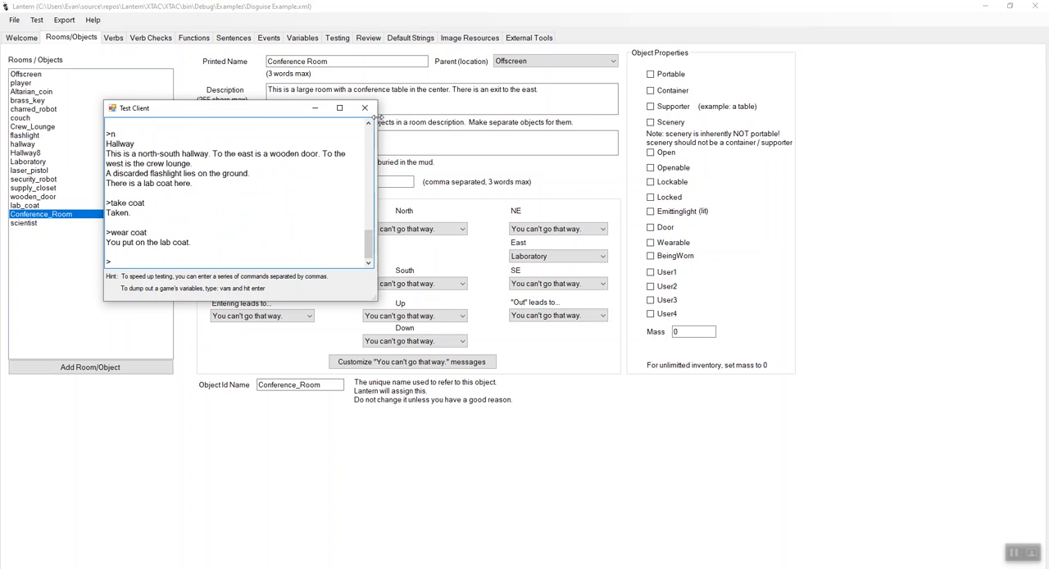
text(i)
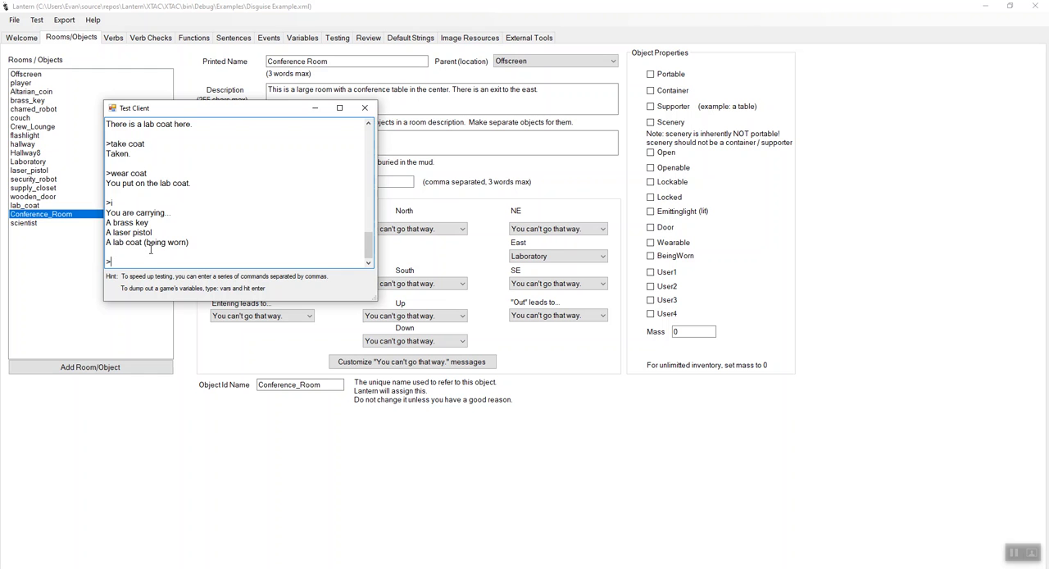
click(365, 107)
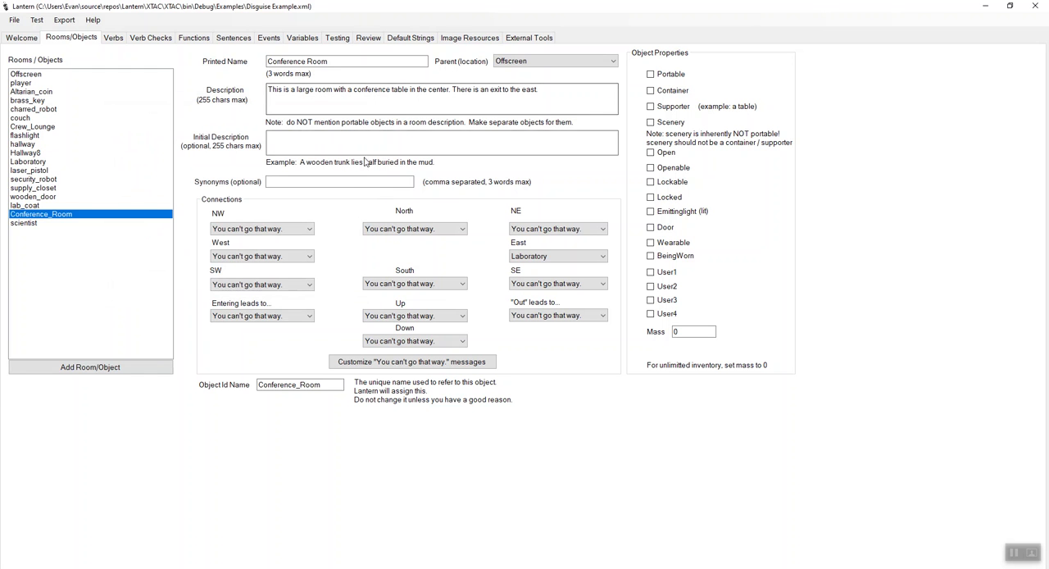
- Check the lab coat, then mark Conference_Room as emitting light
click(25, 205)
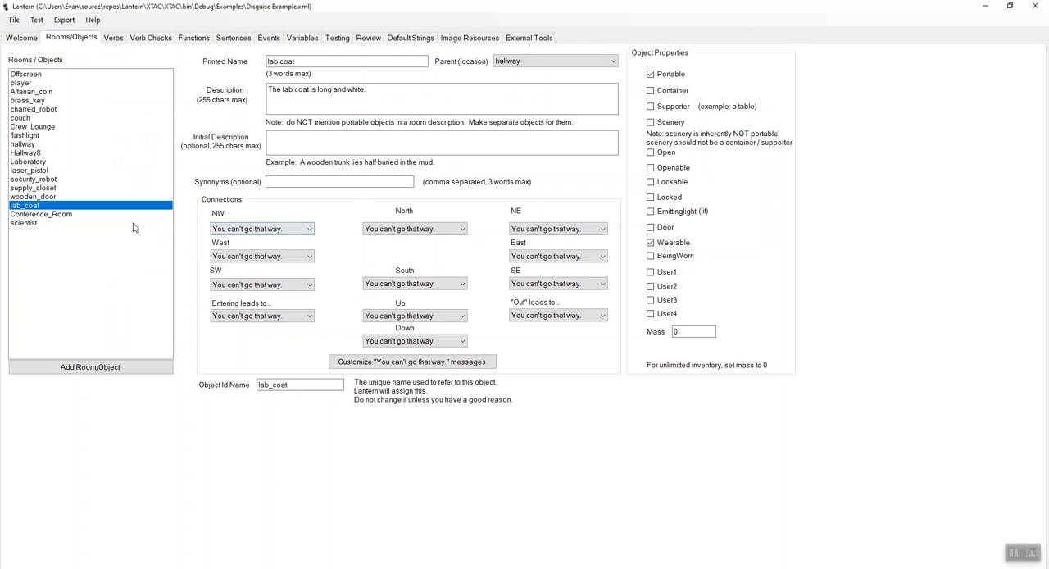
click(40, 214)
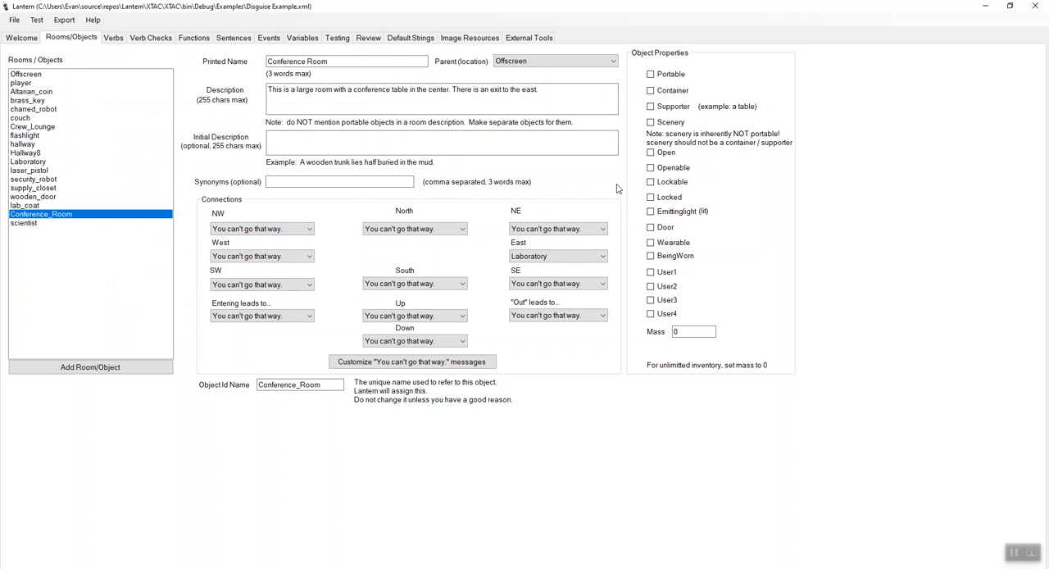
click(13, 20)
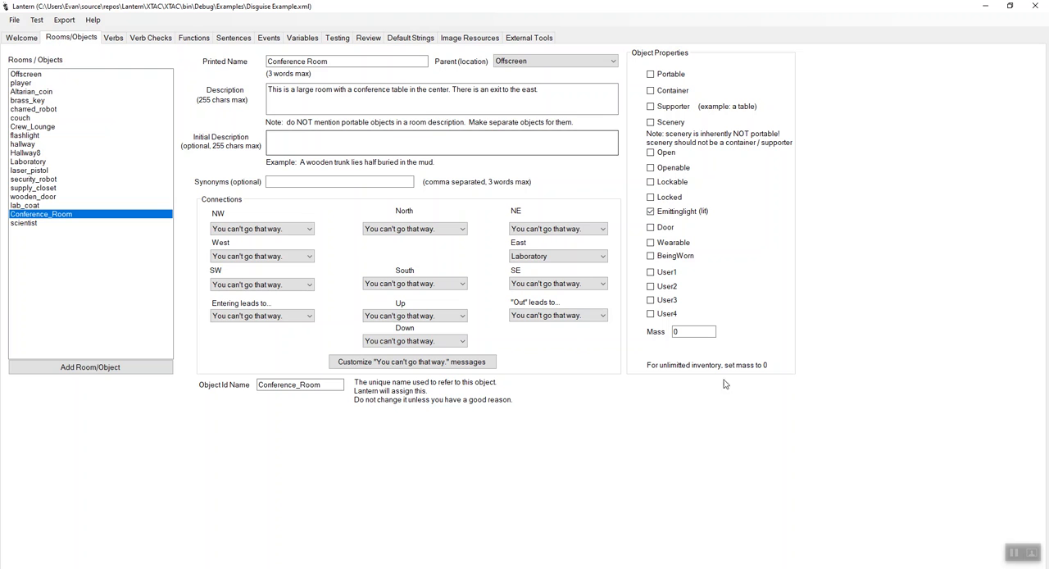
mouse_move(106, 107)
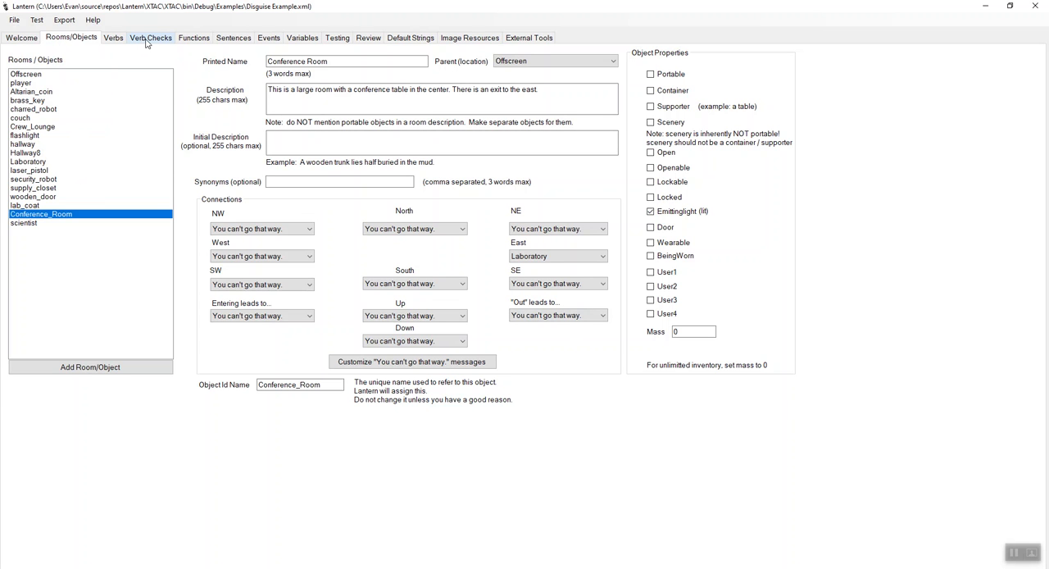
- Add a verb check function named check_scientist
click(146, 38)
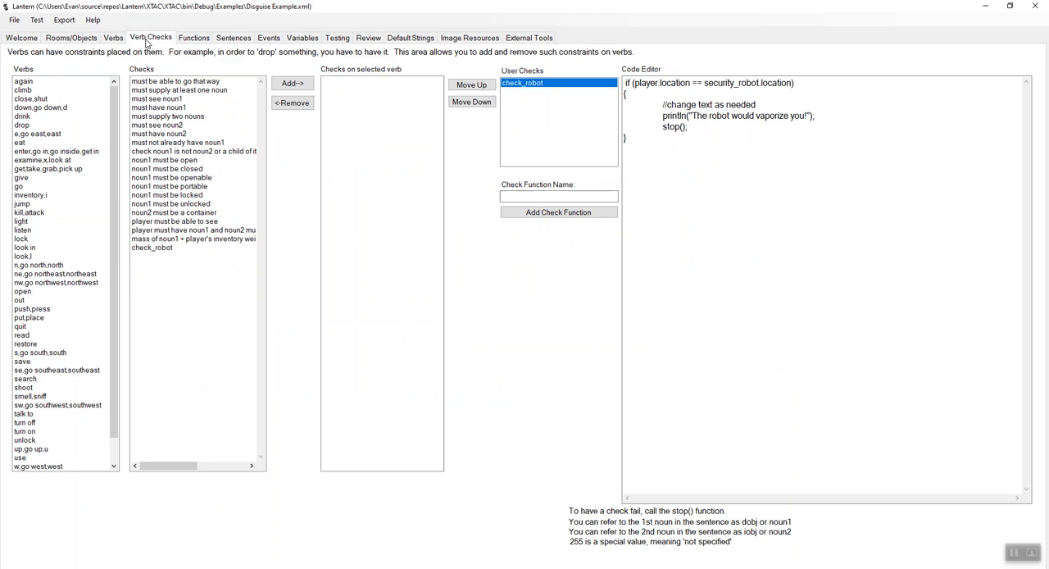
click(559, 196)
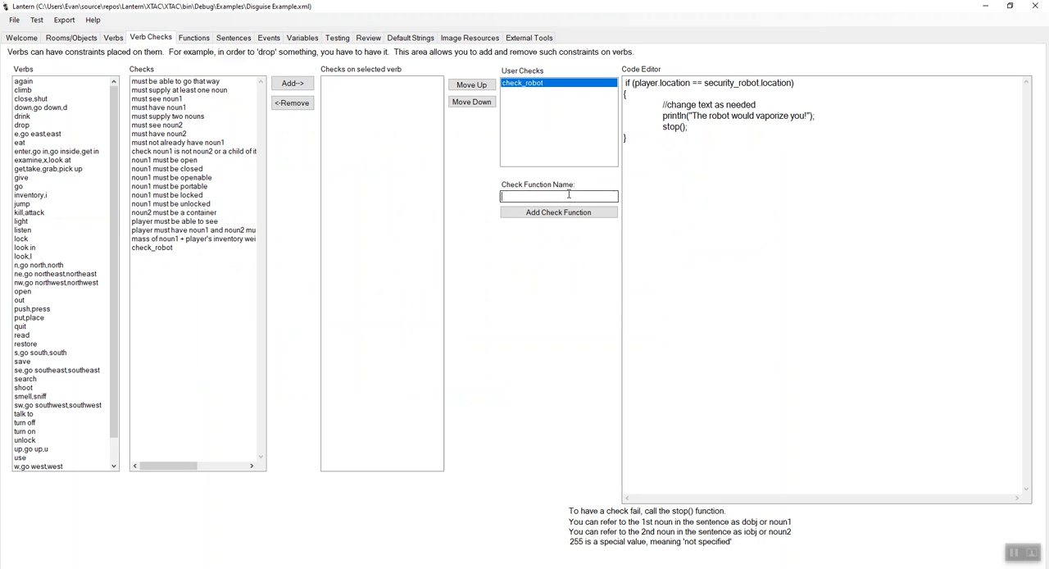
text(checK)
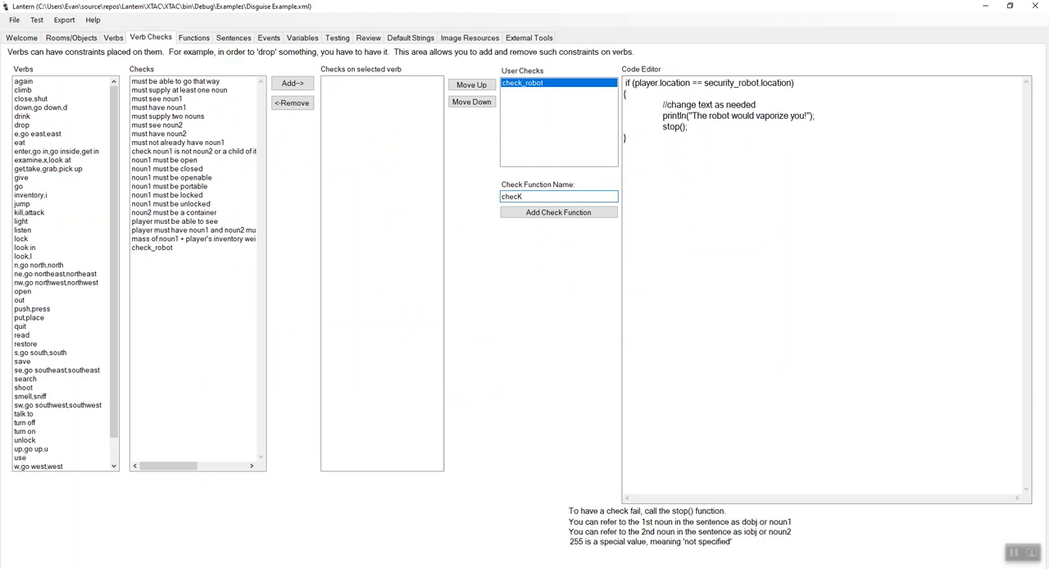
text(check_scientist)
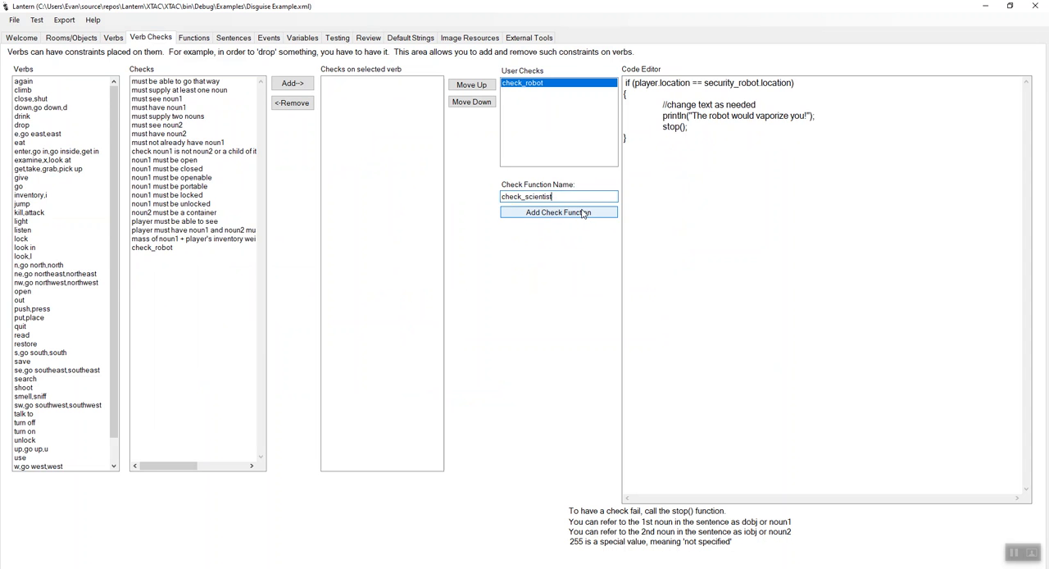
click(558, 212)
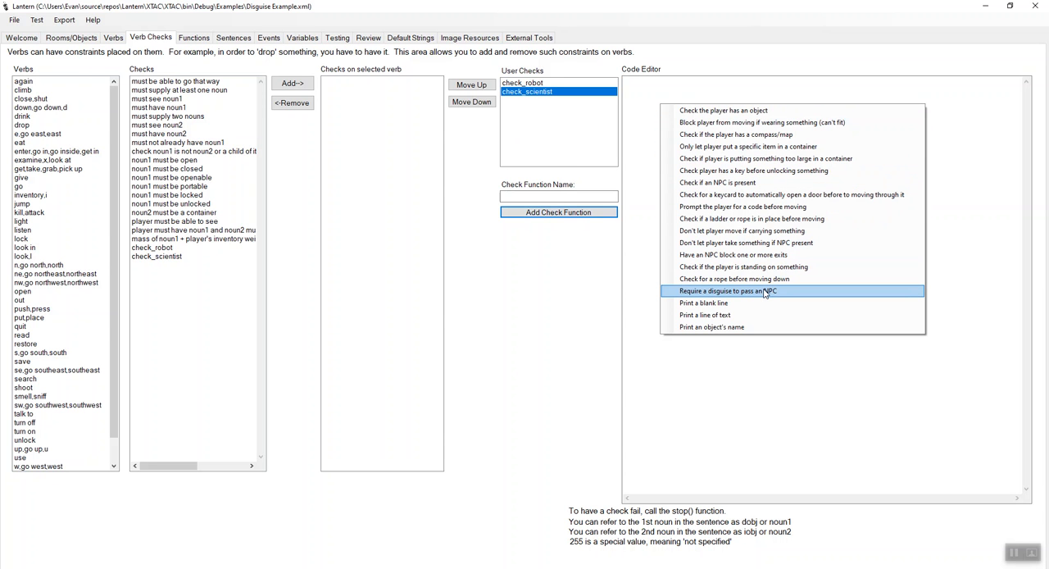
- Apply the disguise template with Laboratory, lab_coat and West, added to movement verbs
click(727, 291)
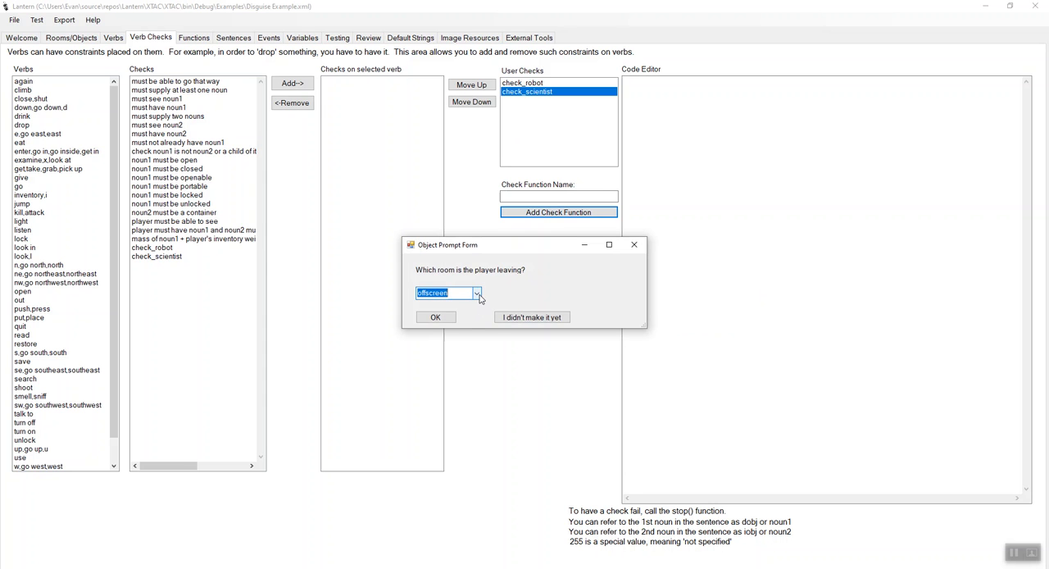
click(479, 292)
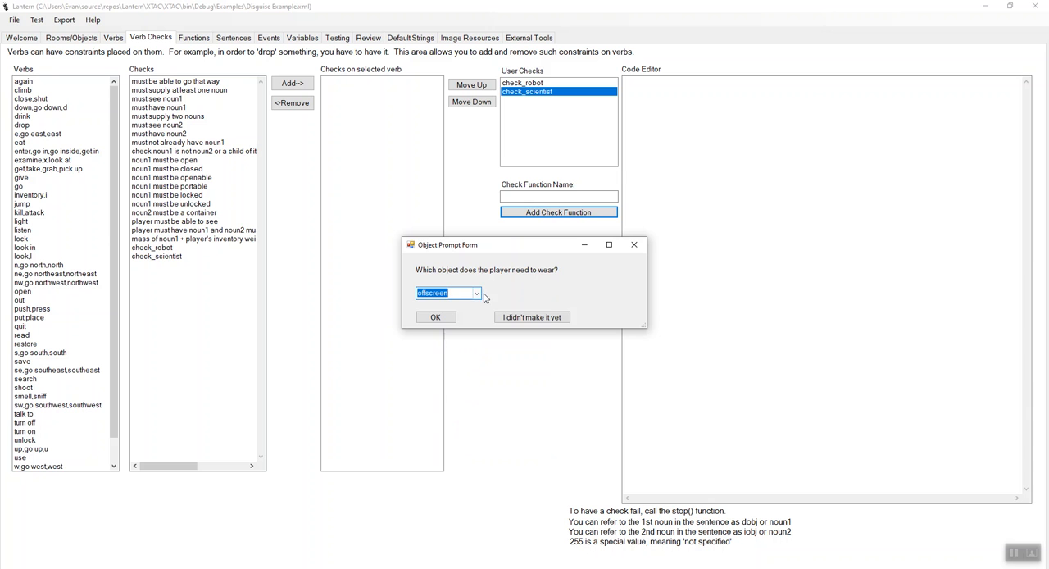
click(475, 293)
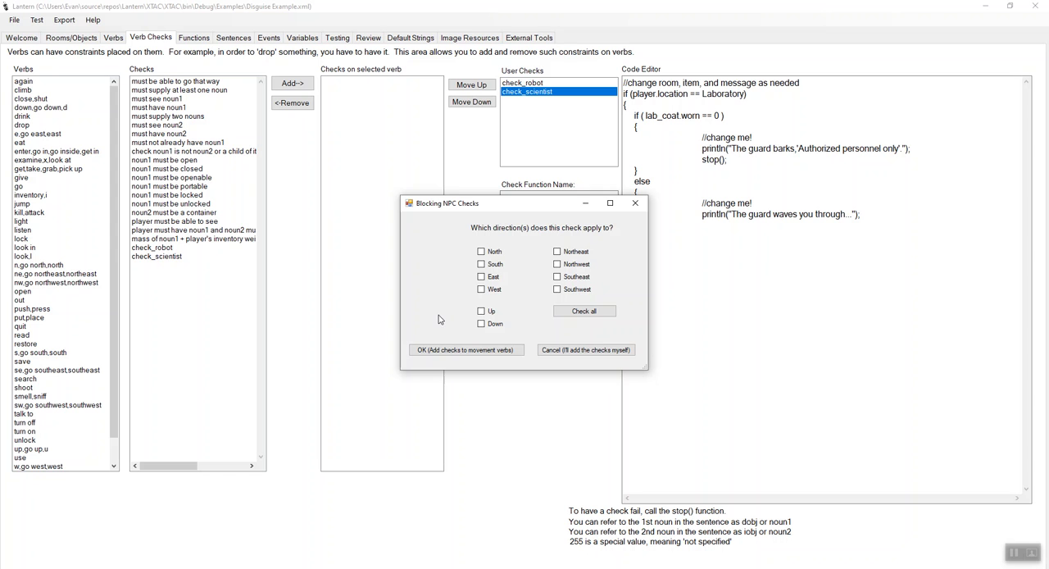
mouse_move(530, 274)
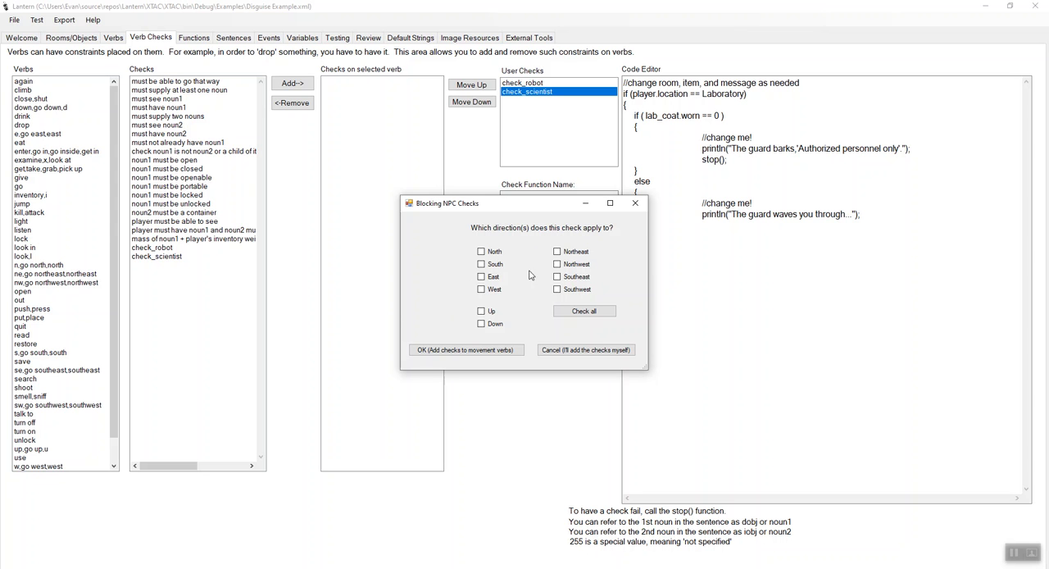
click(481, 289)
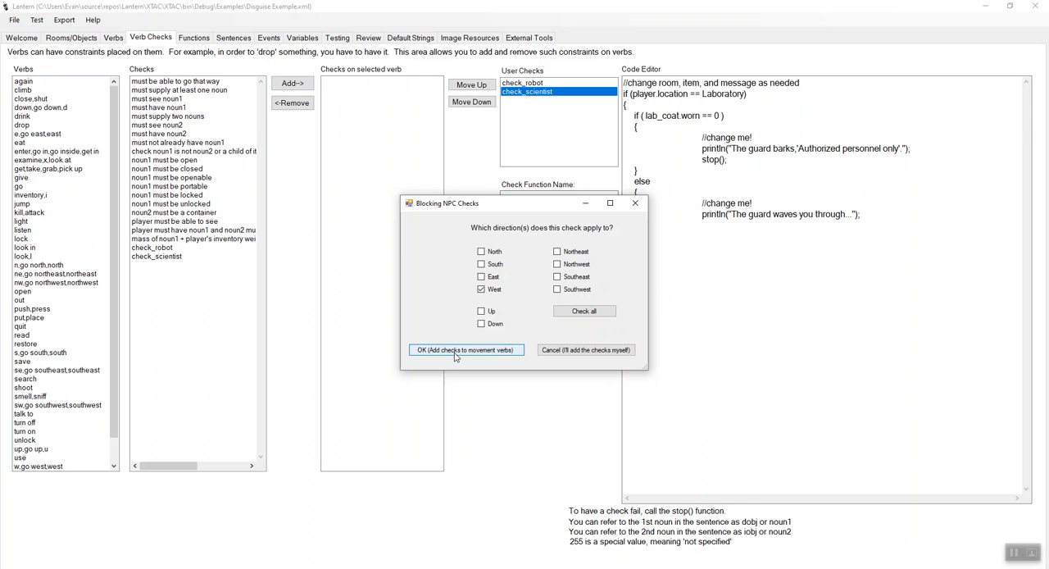
click(466, 350)
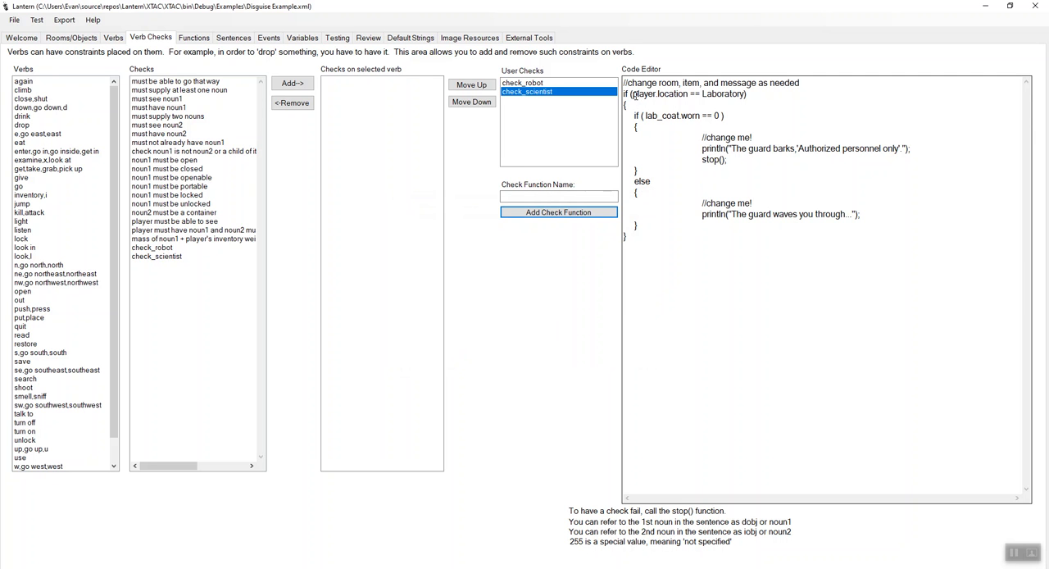
- Replace 'guard' with 'scientist' in the refusal message
double_click(676, 93)
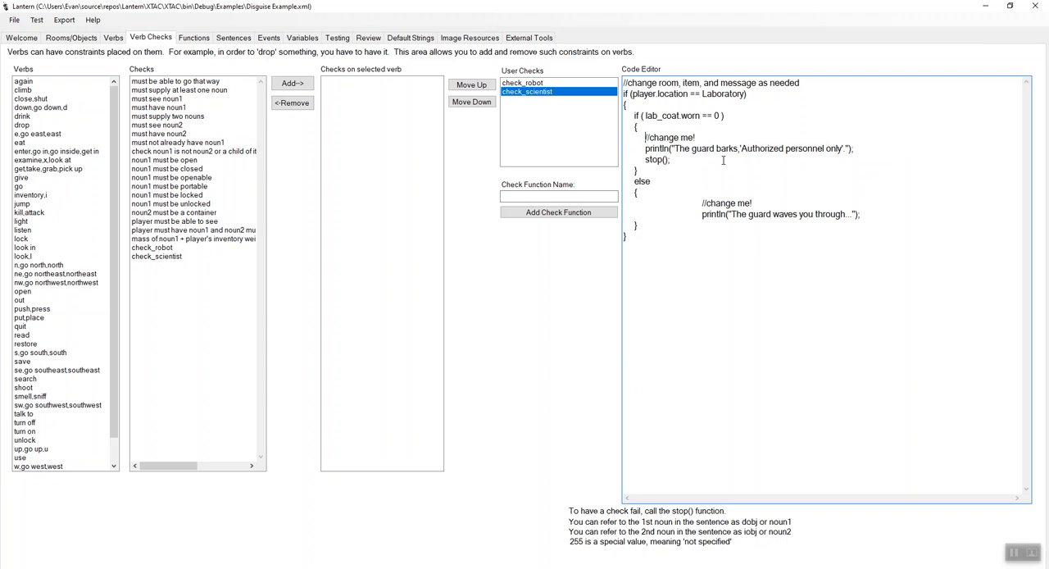
double_click(698, 148)
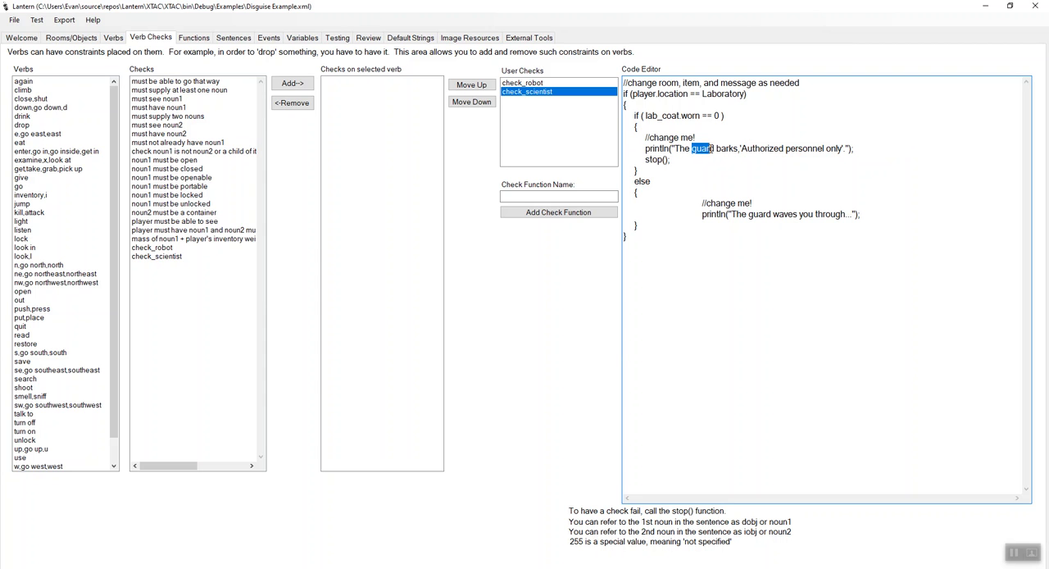
text(scientist)
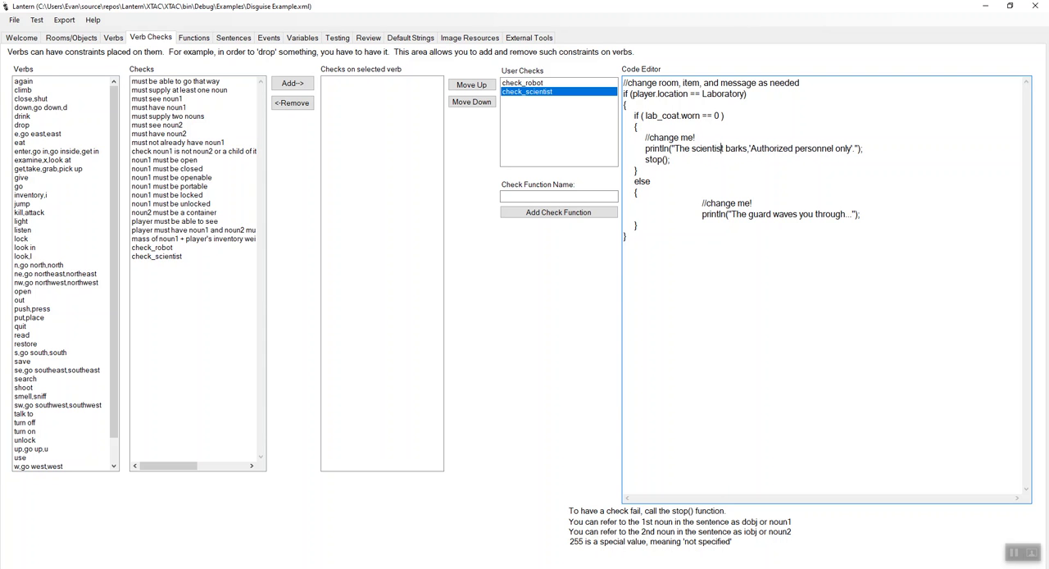
text(@)
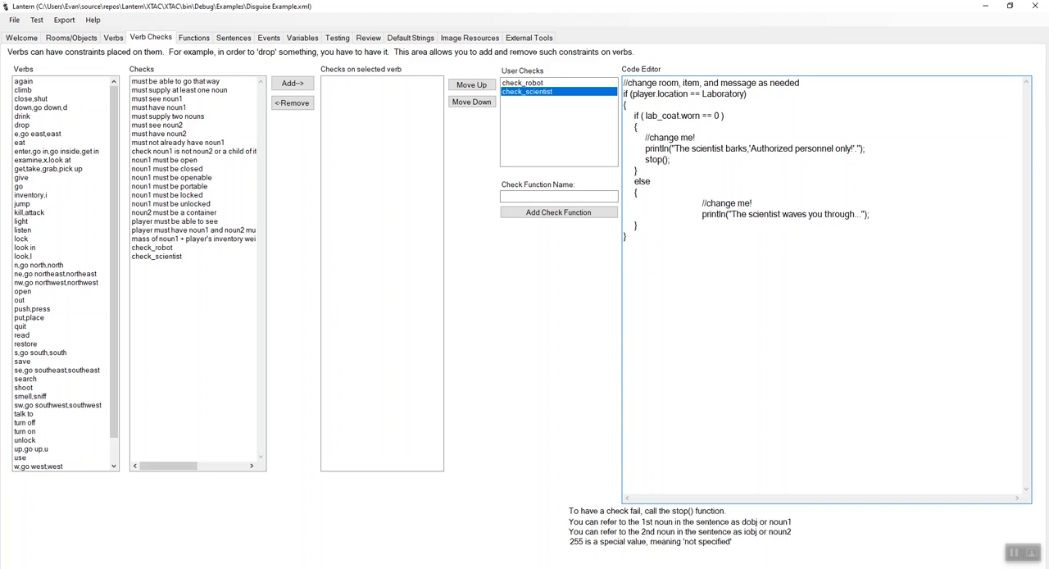
- Change the pass message ending to 'at you.'
double_click(813, 214)
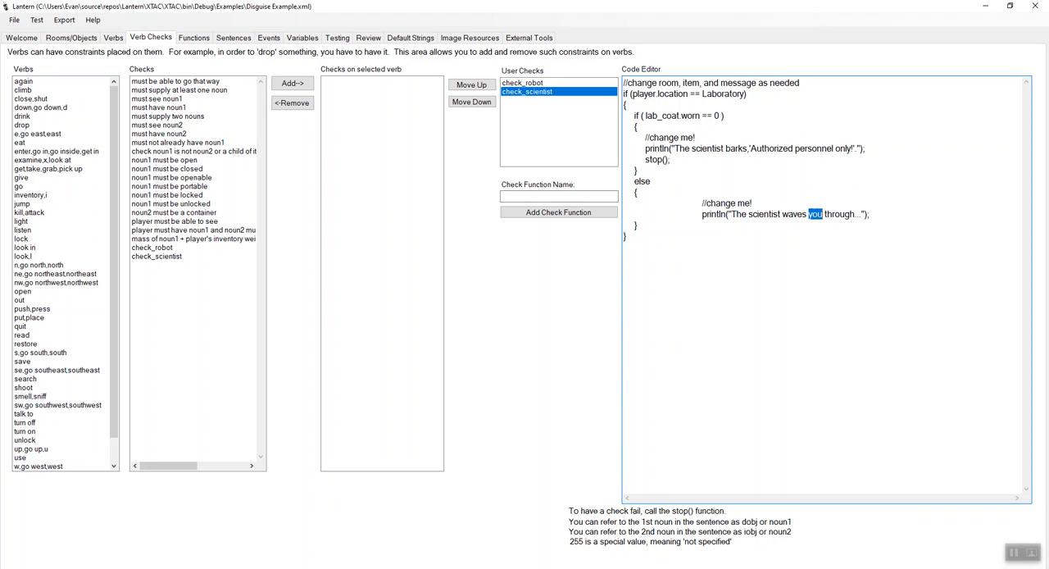
drag(810, 214, 840, 214)
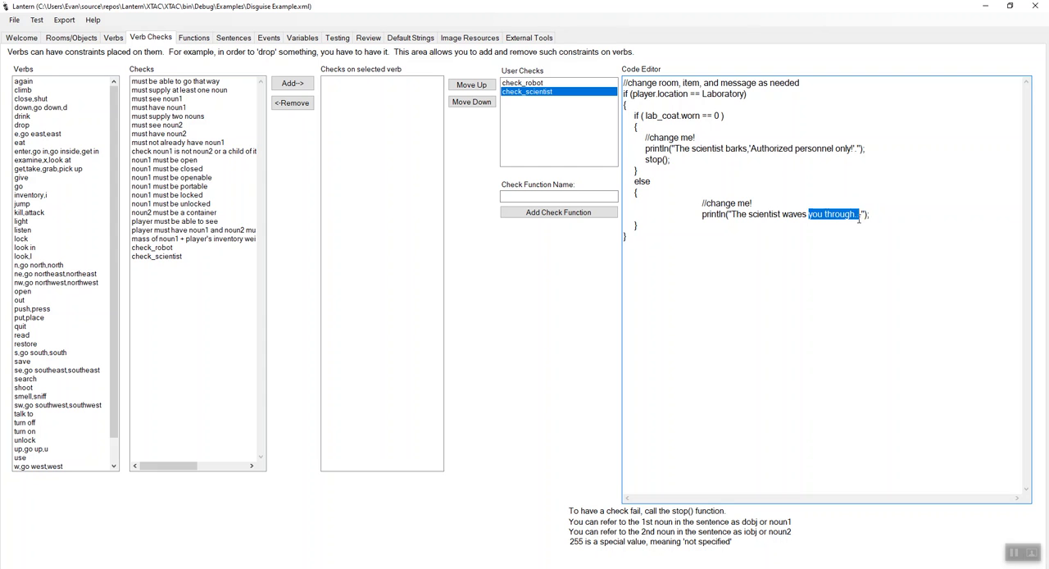
text(at you.)
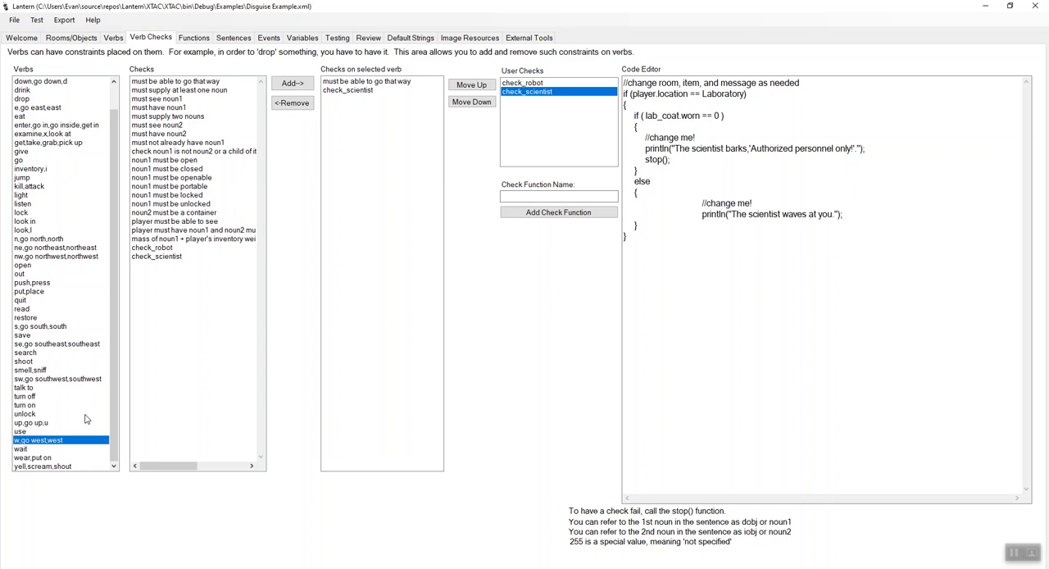
mouse_move(326, 194)
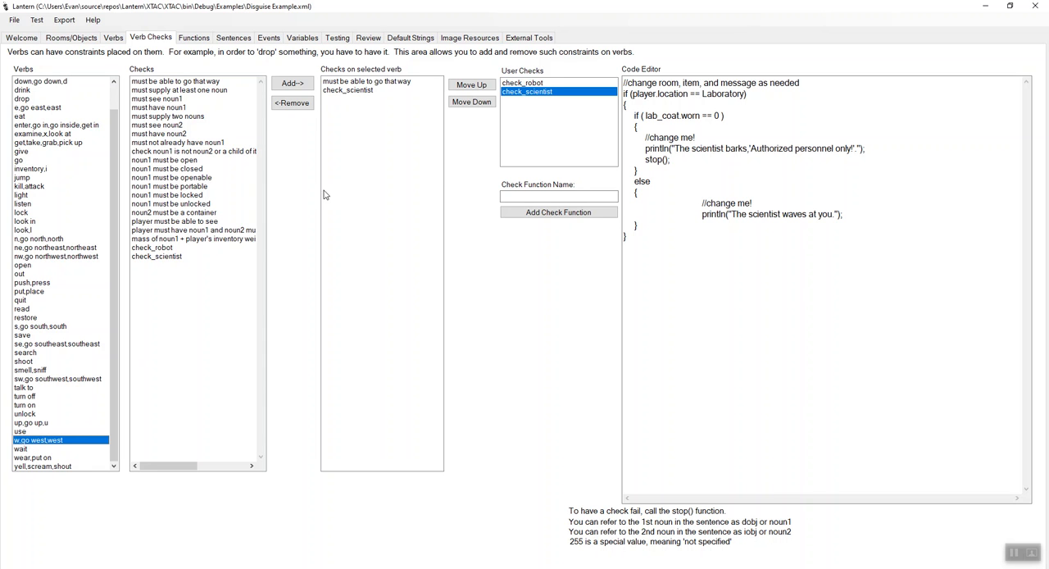
mouse_move(353, 95)
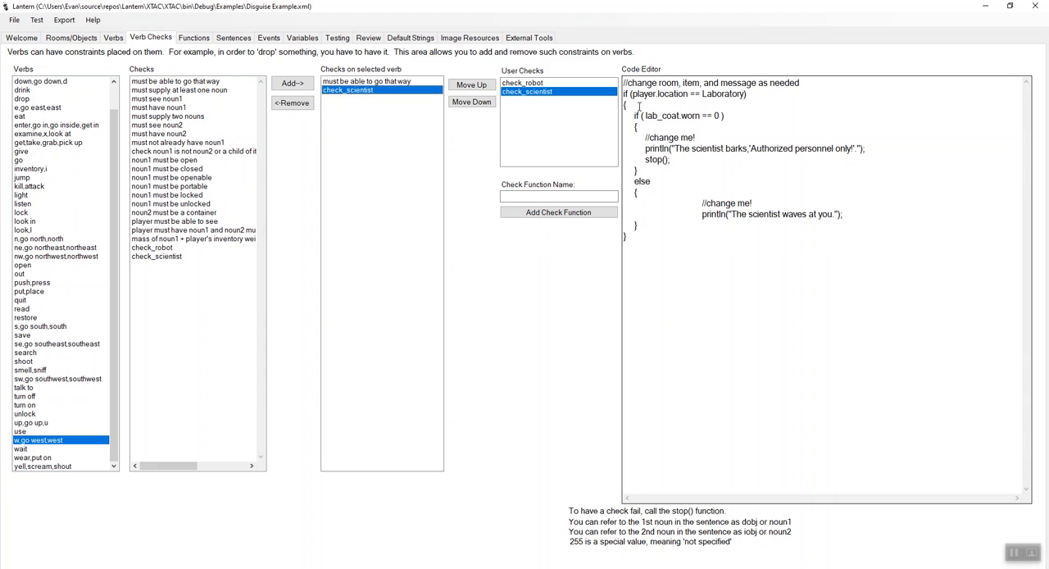
- Delete both '//change me!' comments and extend the pass message with entering the conference room
double_click(677, 115)
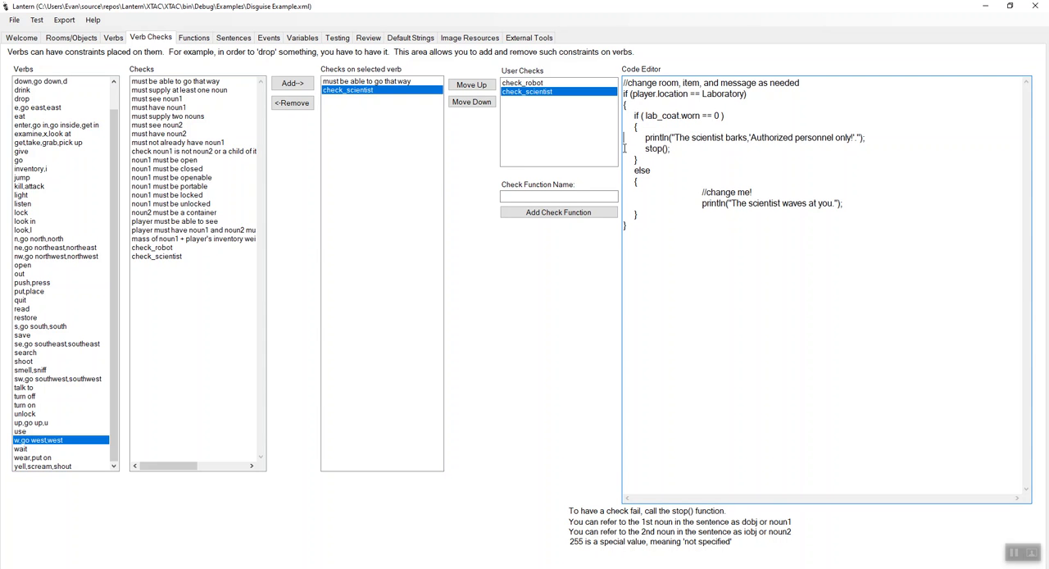
click(680, 202)
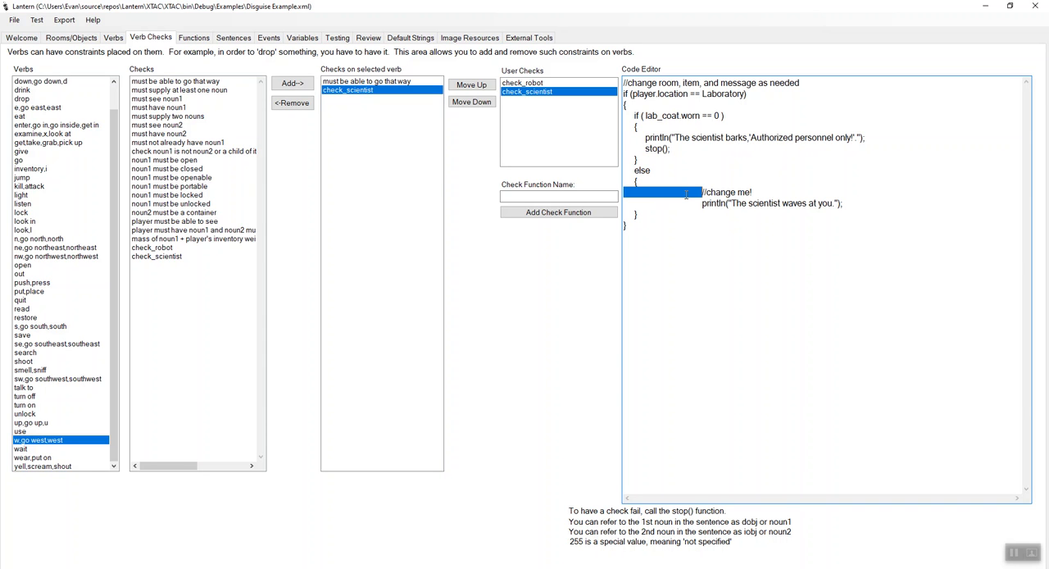
click(687, 203)
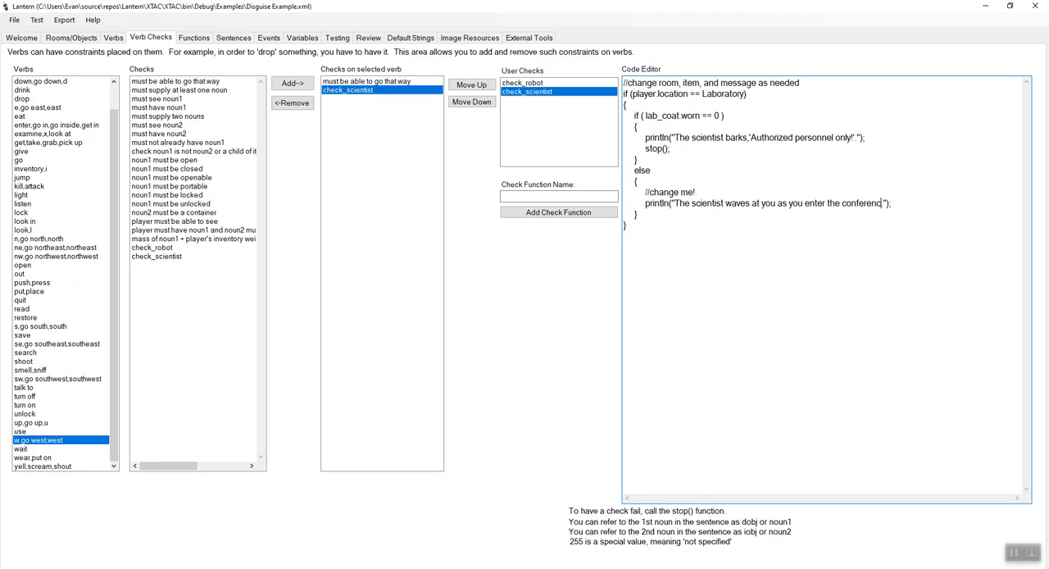
text(room)
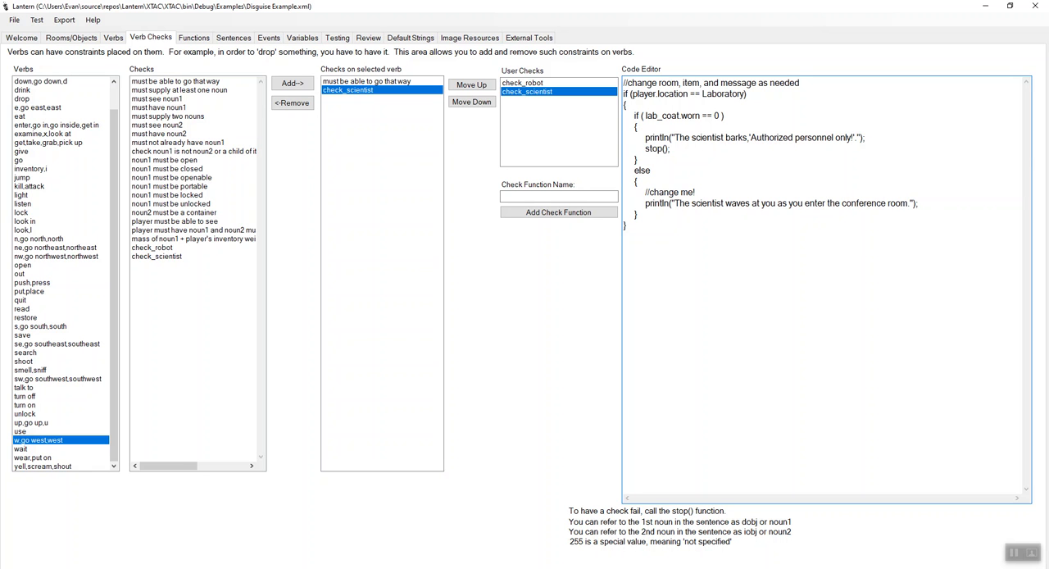
double_click(658, 192)
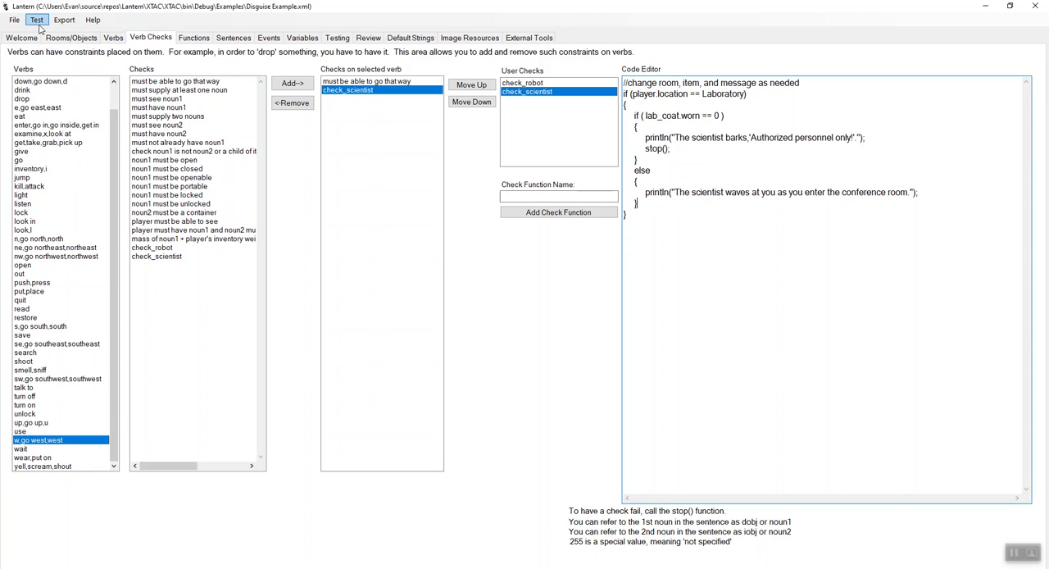
- Launch a playtest, take the coat and shoot the robot
click(34, 22)
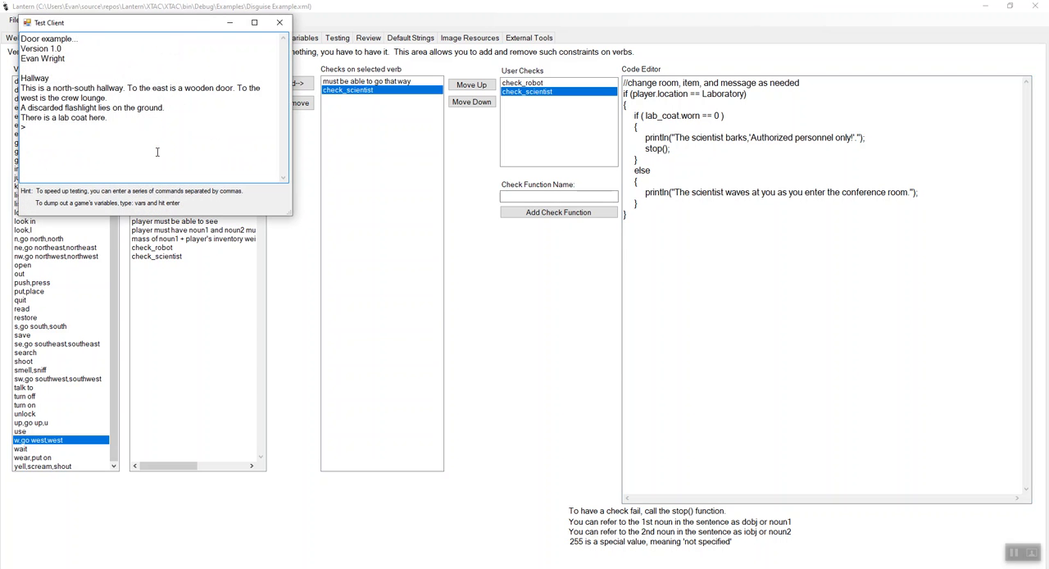
text(take coat)
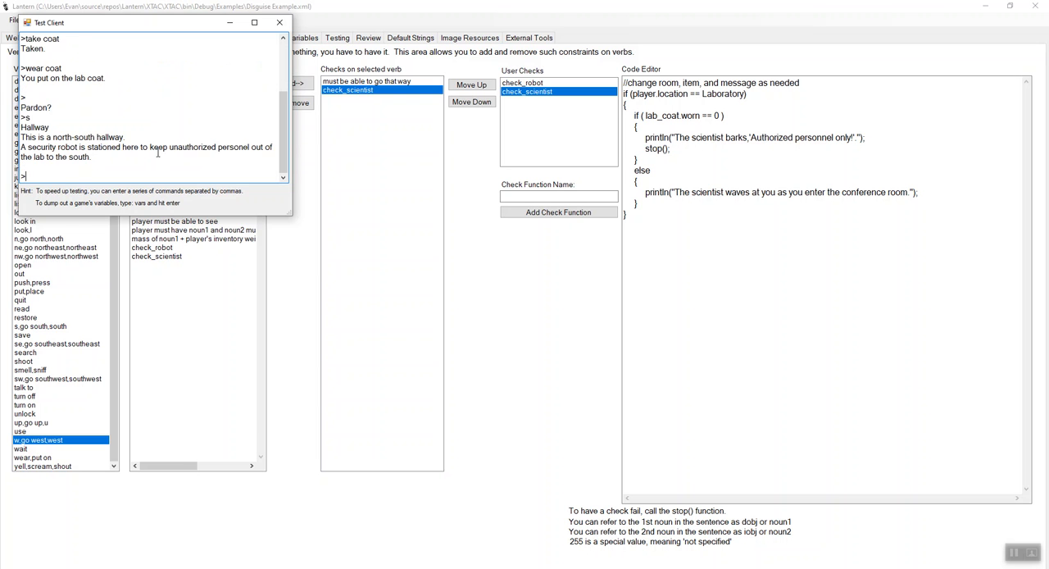
text(shoot)
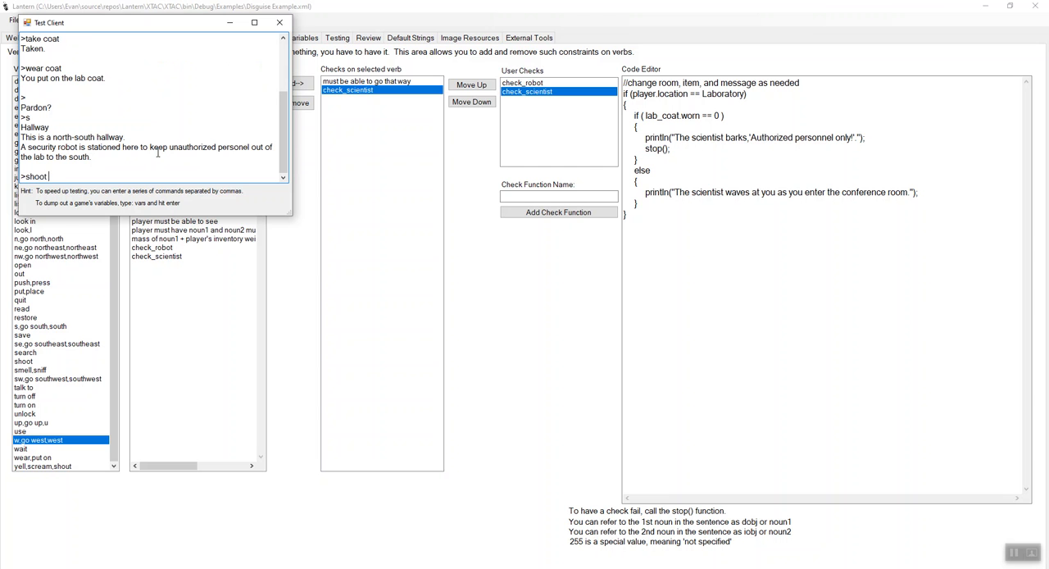
text(robot)
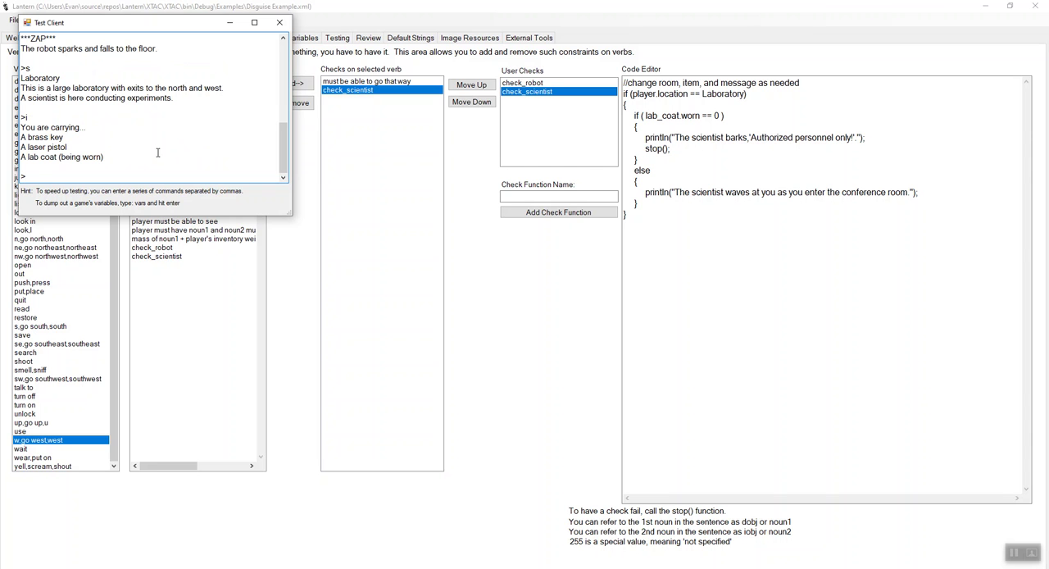
- Drop, retake and wear the coat, examine the table, then close the test
text(drop d)
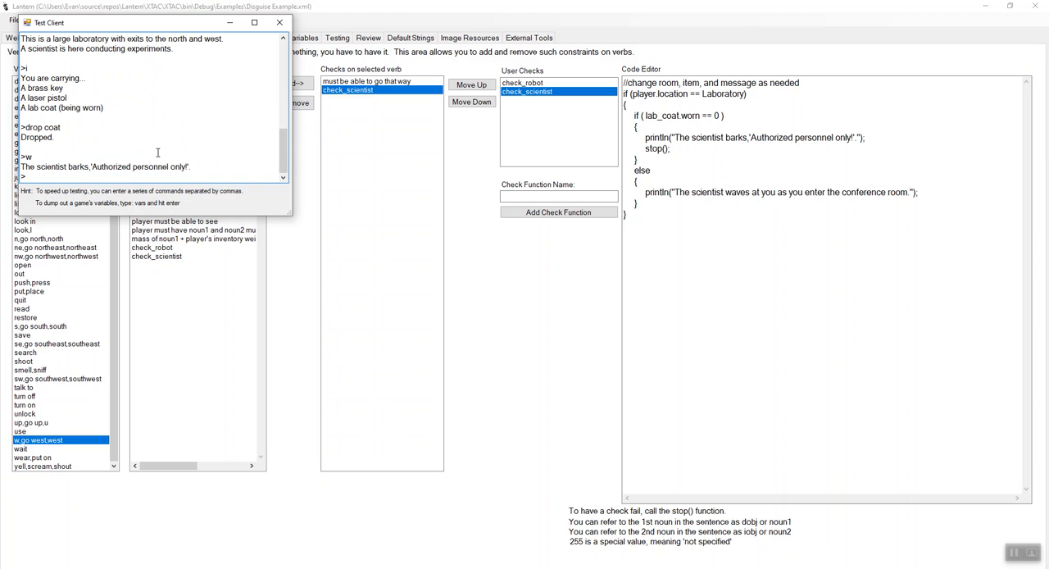
text(wear coa)
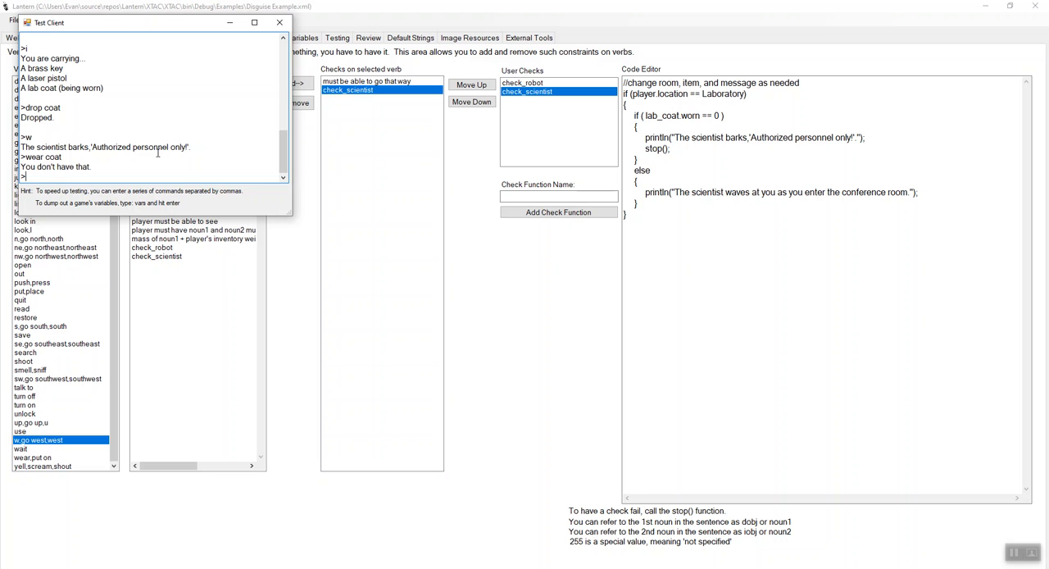
text(take coat)
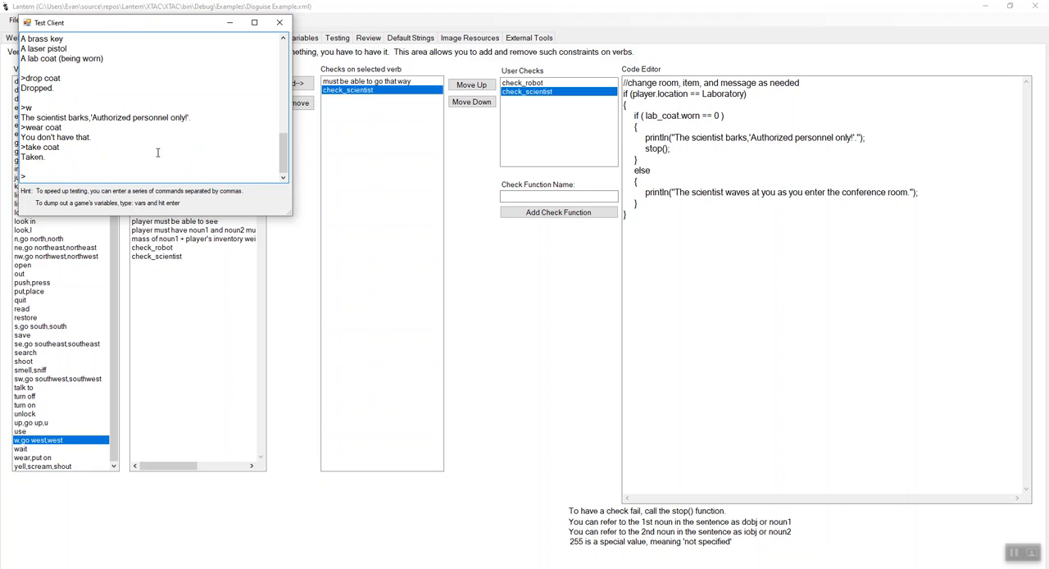
text(wear coat)
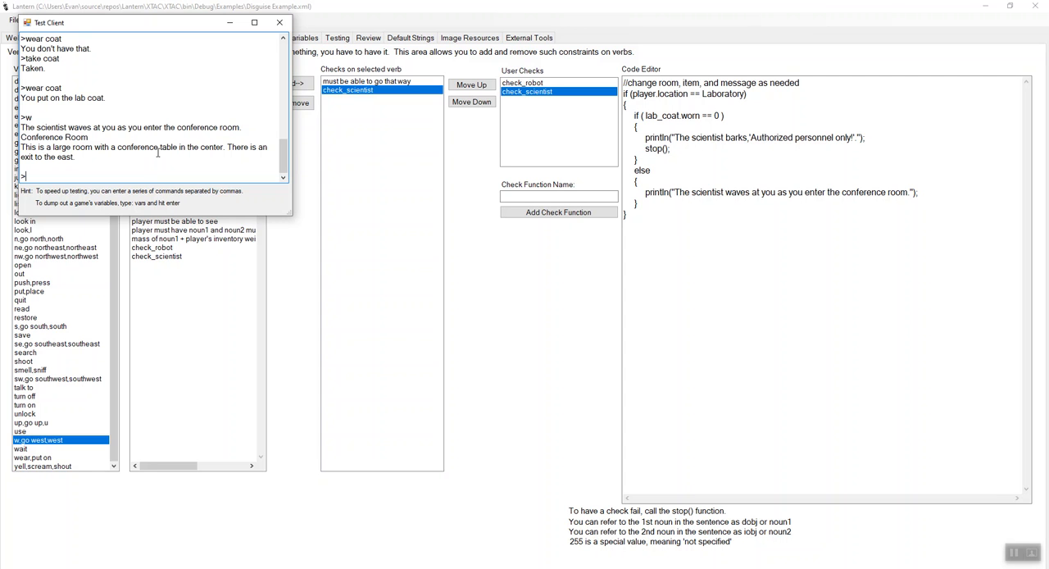
text(x table)
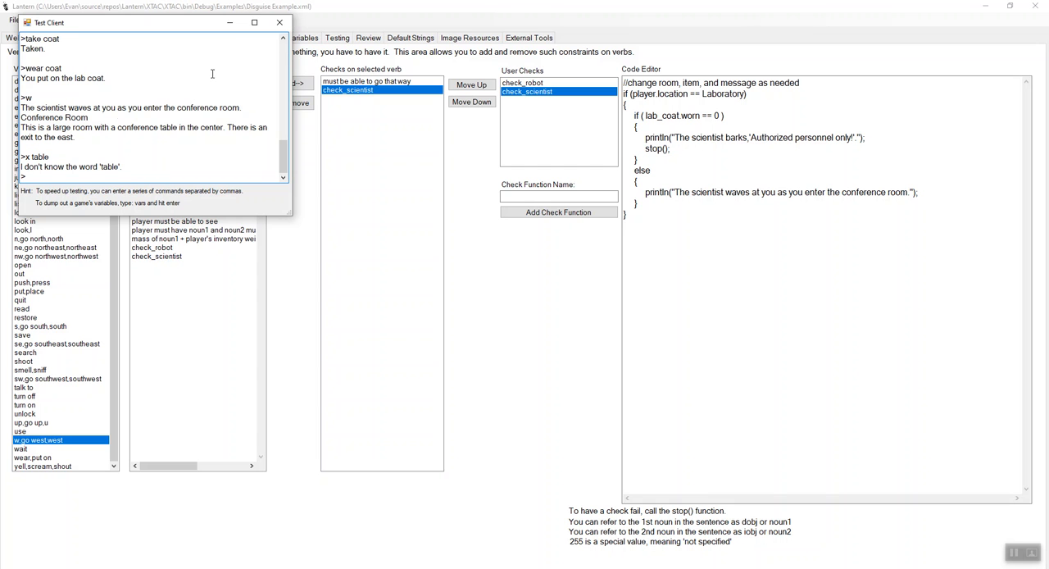
click(283, 25)
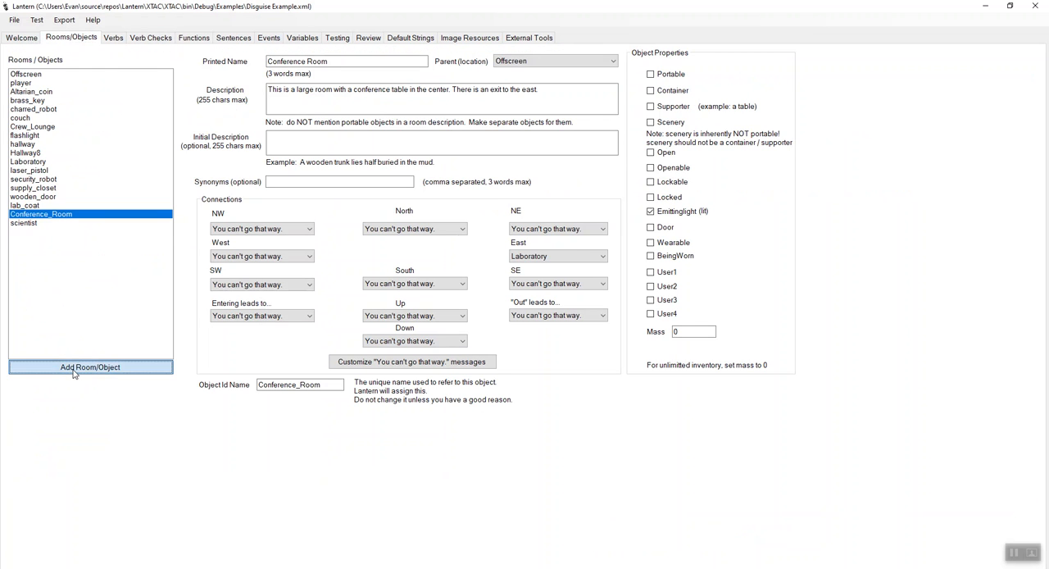
- Add a new object named table, marked as a supporter and scenery
click(90, 367)
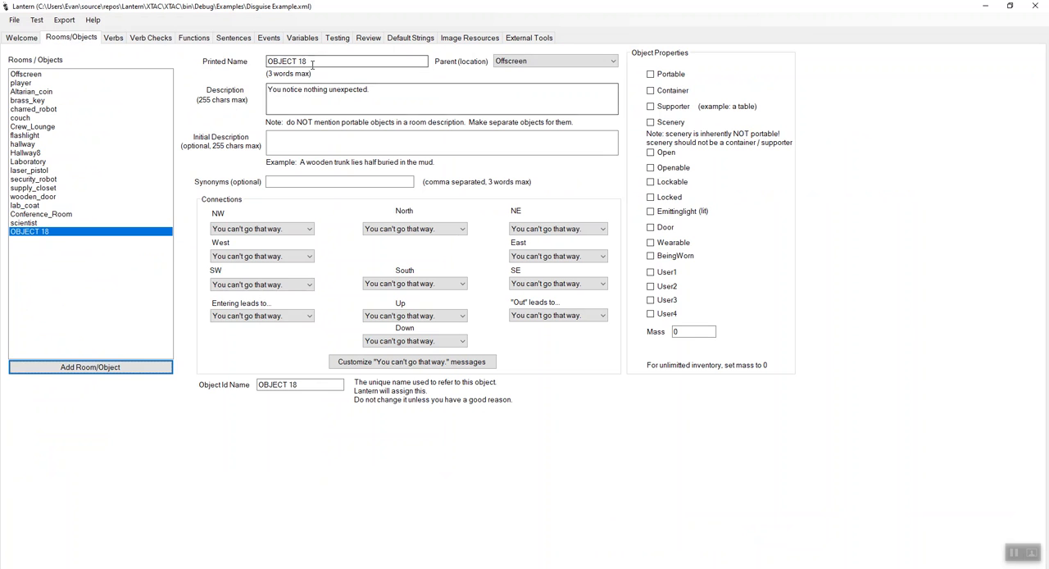
text(table)
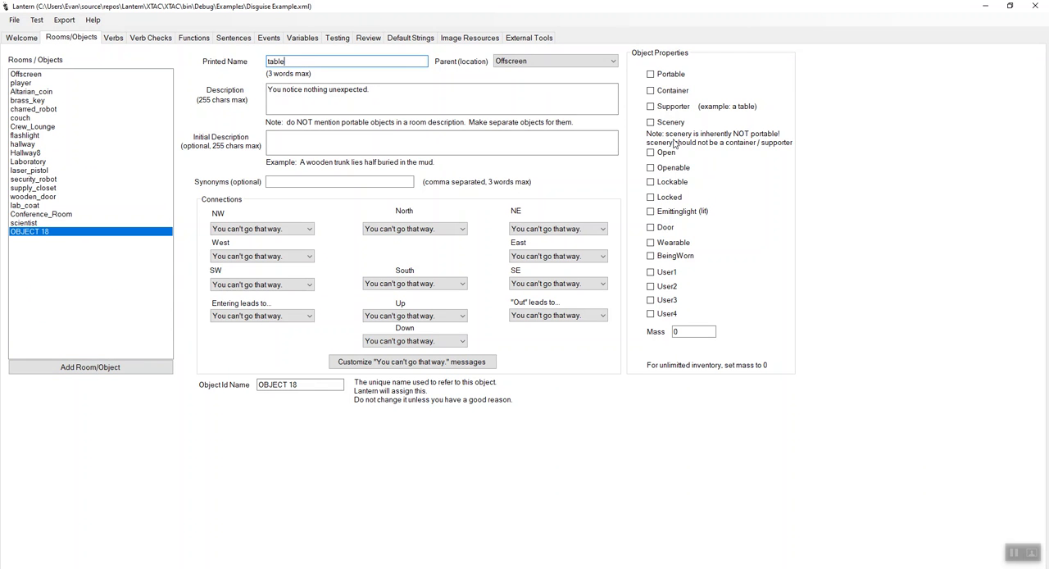
click(650, 106)
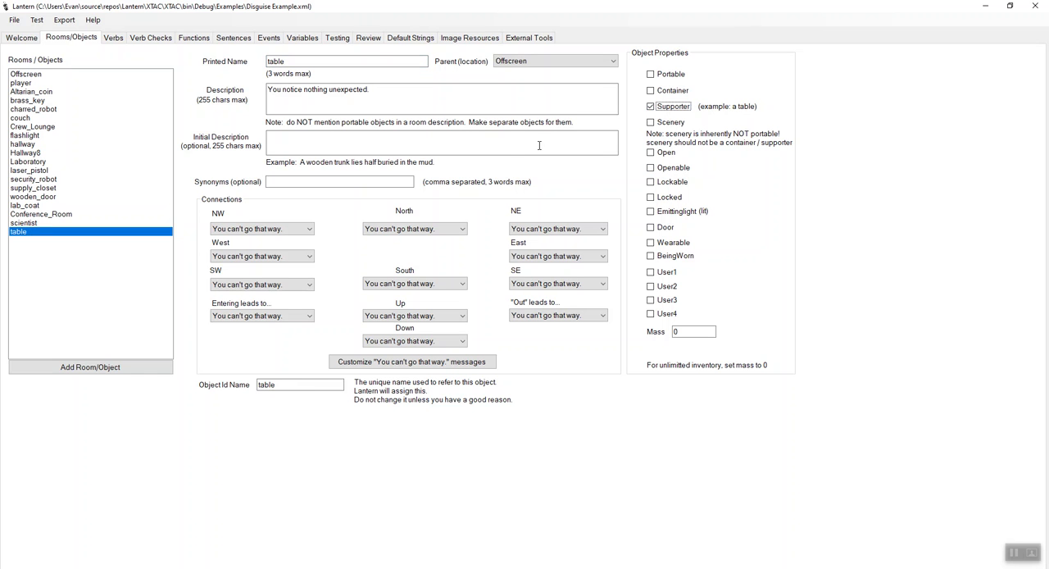
click(650, 122)
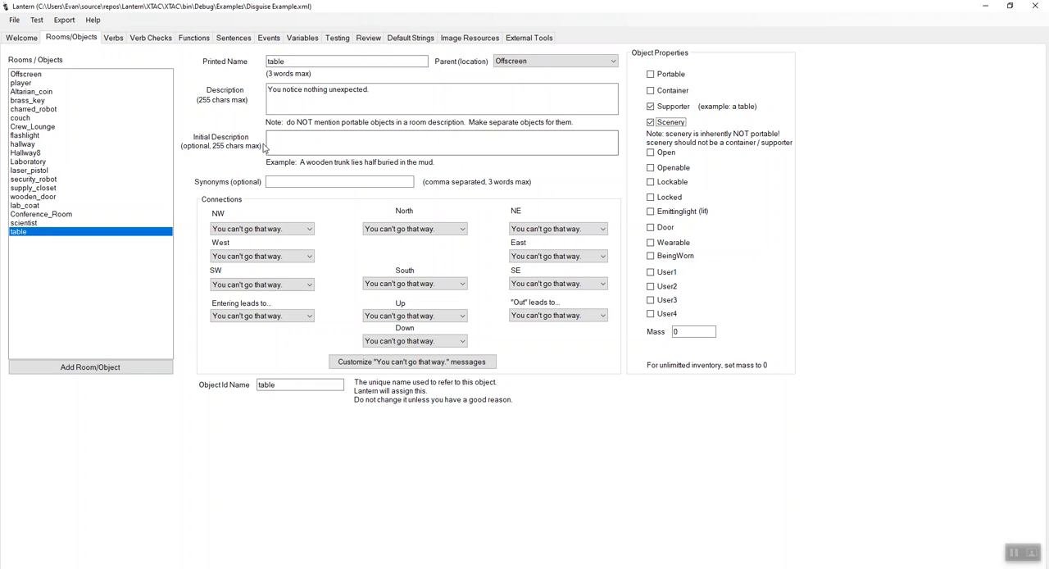
- Save the project, start the player in Conference_Room, and end the test session
click(14, 20)
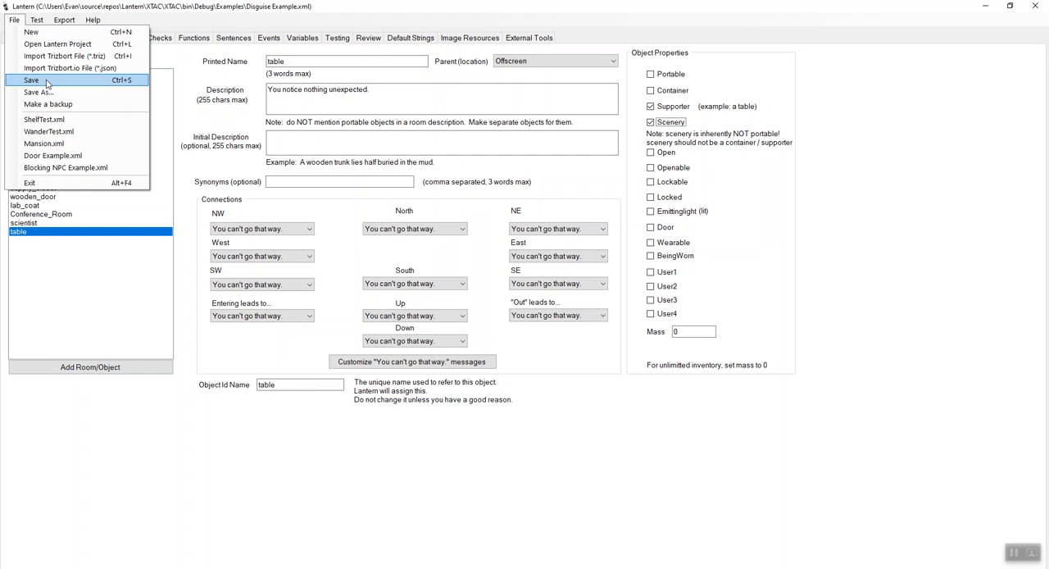
click(37, 80)
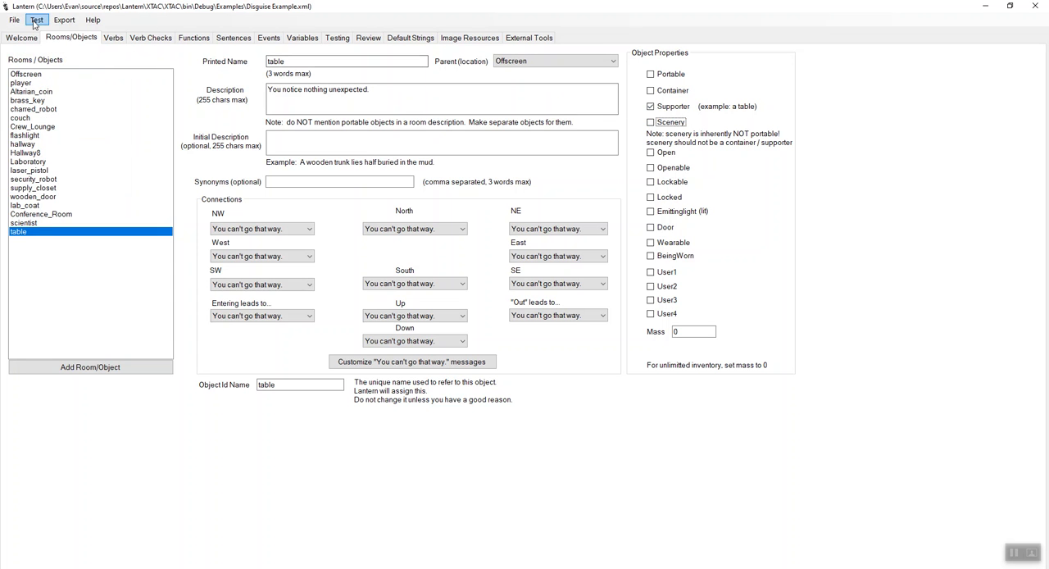
mouse_move(72, 130)
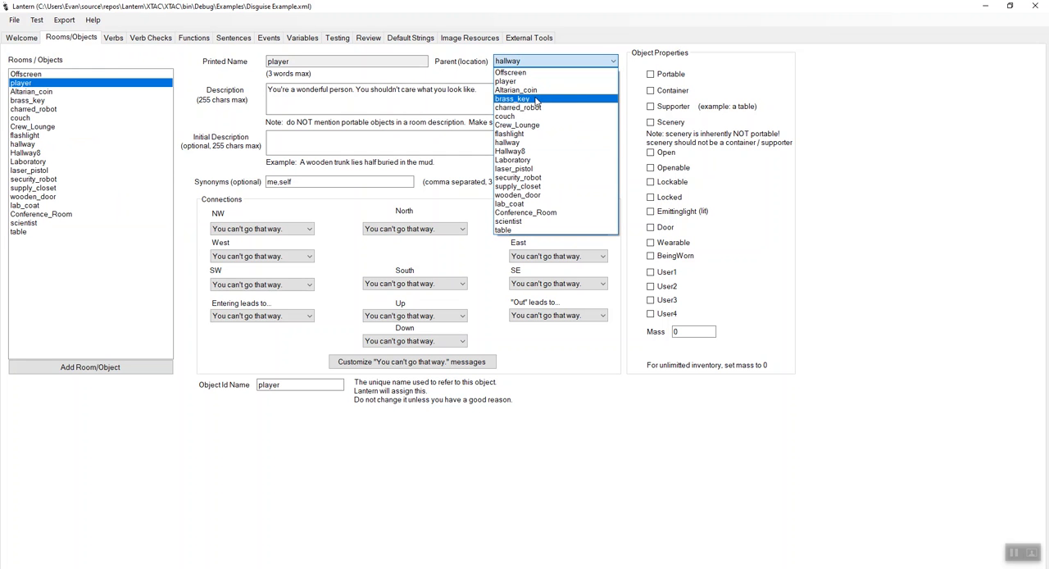
mouse_move(531, 221)
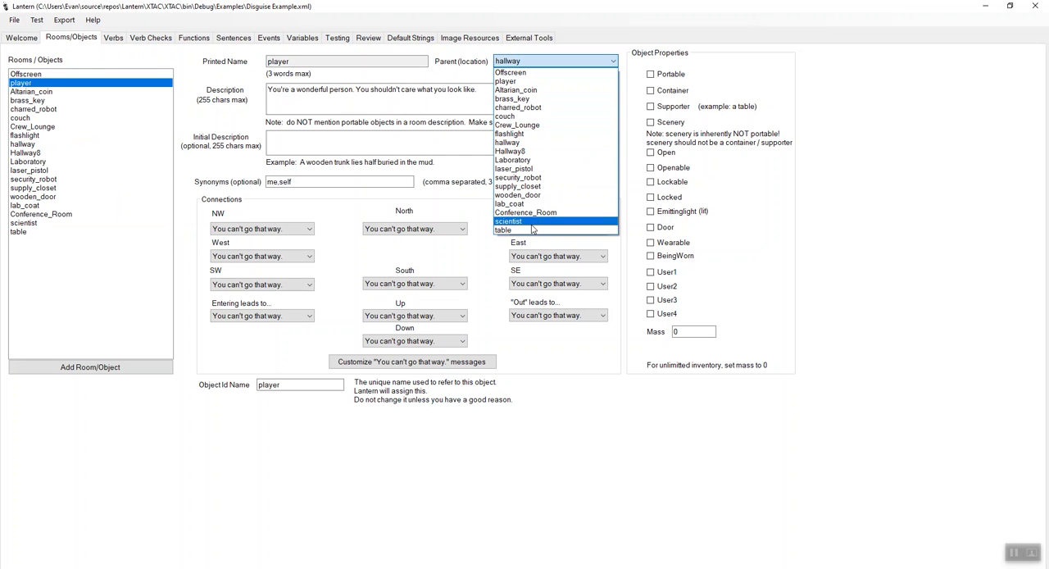
click(527, 212)
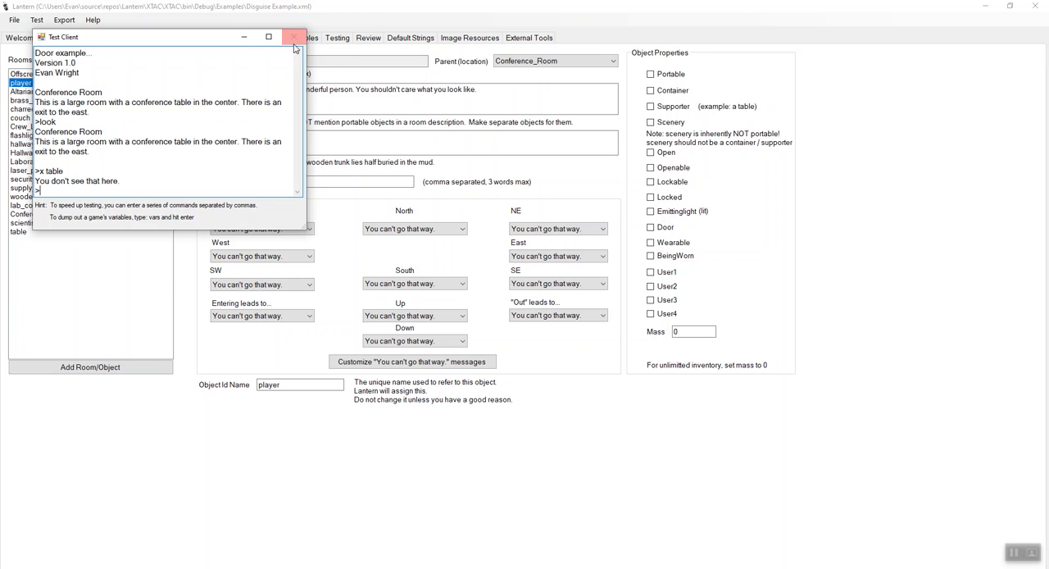
click(291, 37)
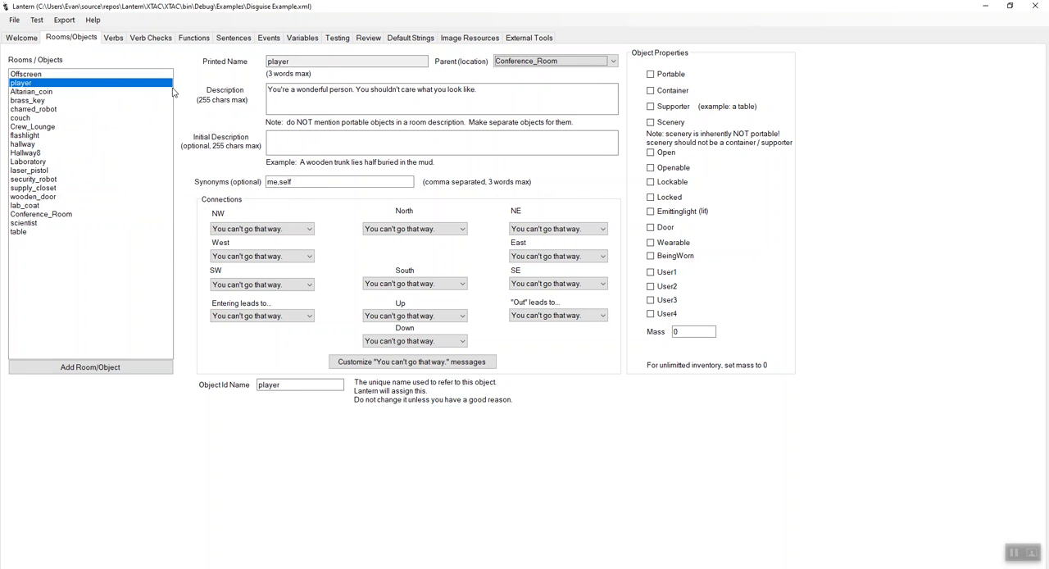
- Place the table in Conference_Room and playtest to confirm "There is a table here."
click(18, 231)
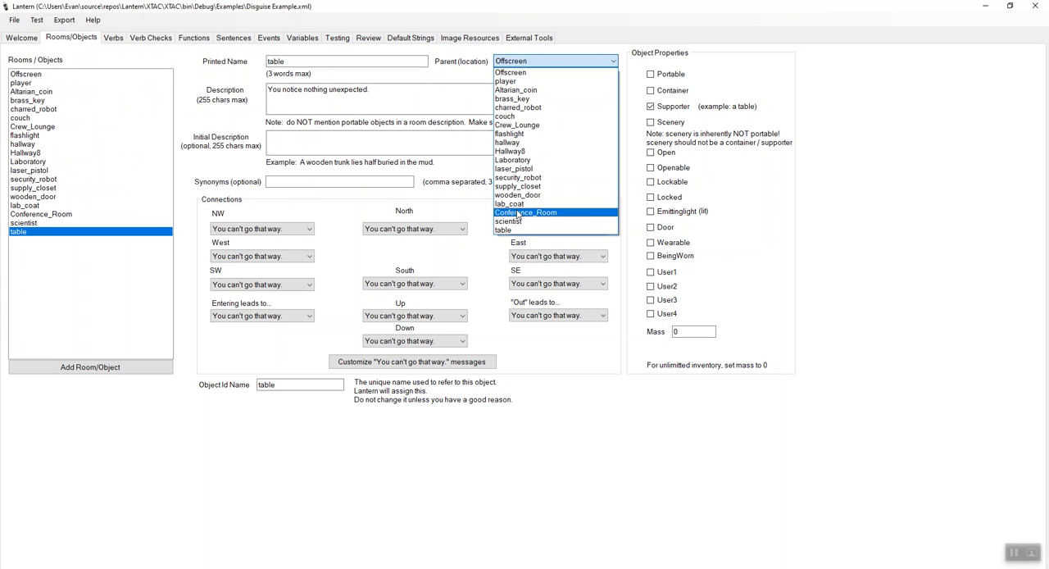
click(524, 212)
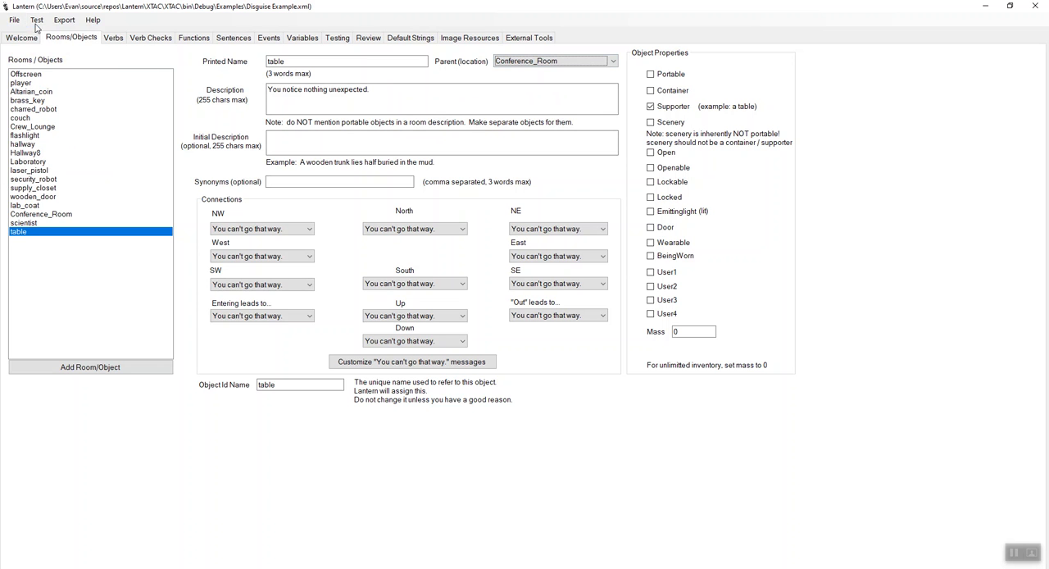
click(37, 20)
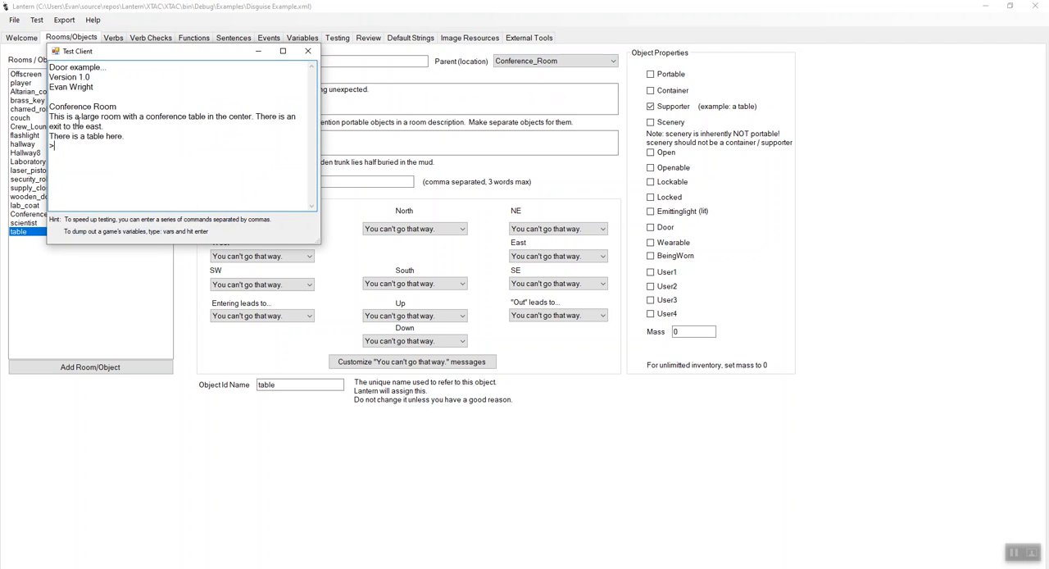
mouse_move(264, 123)
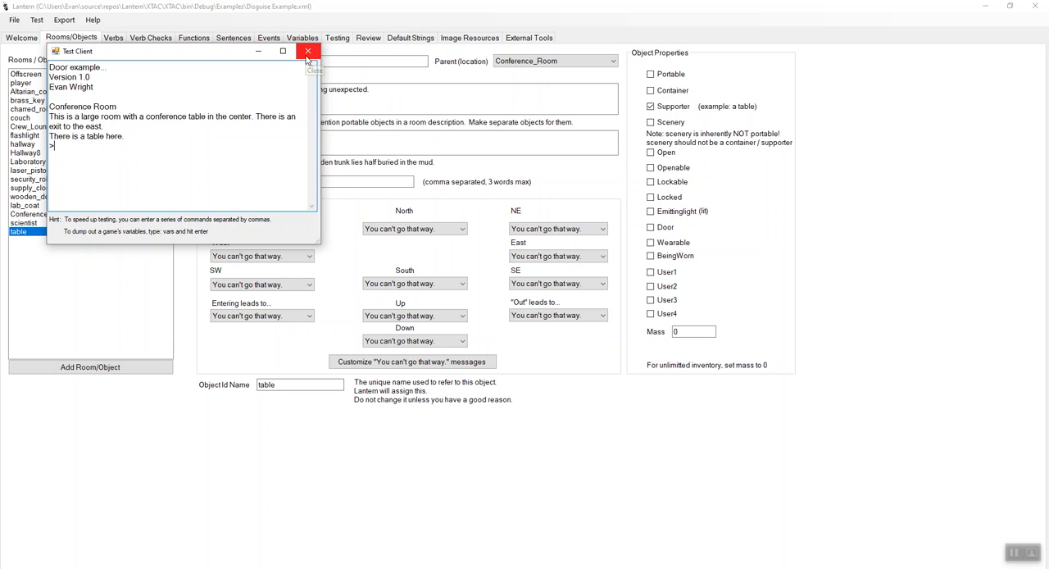
double_click(196, 116)
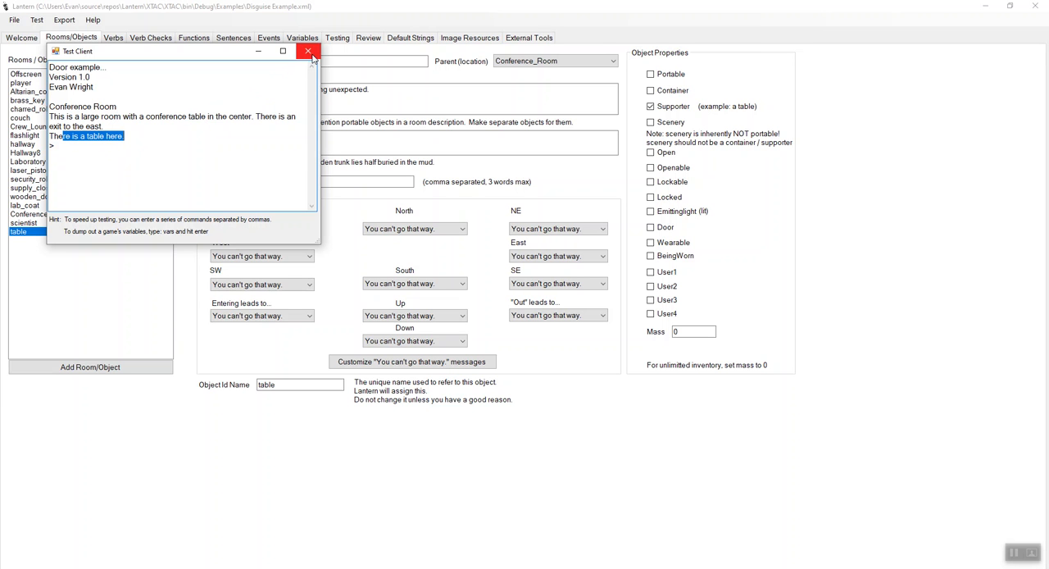
click(307, 53)
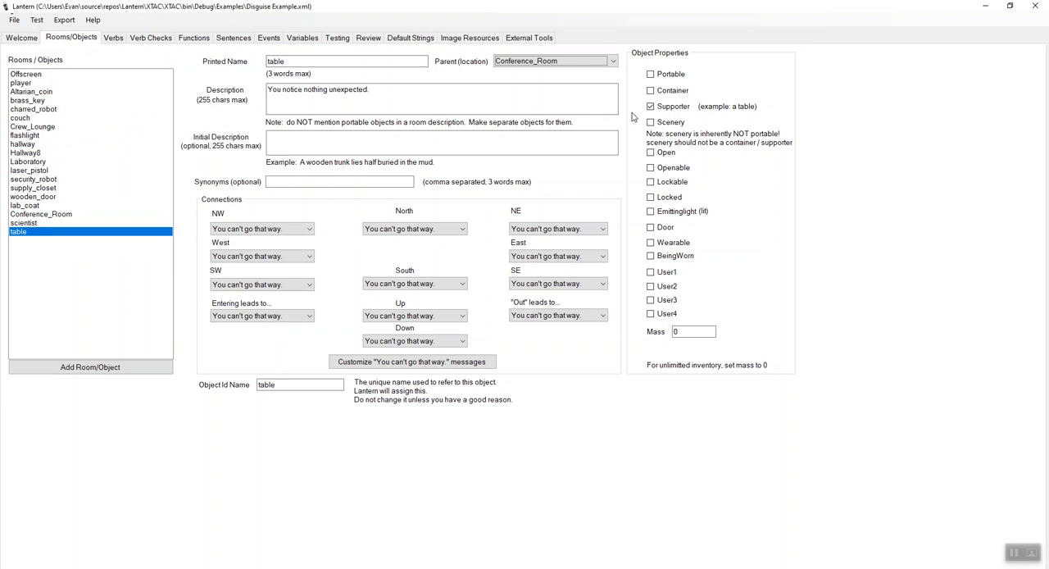
- Mark the table as scenery, then playtest 'put coat on tab' and 'i'
click(13, 19)
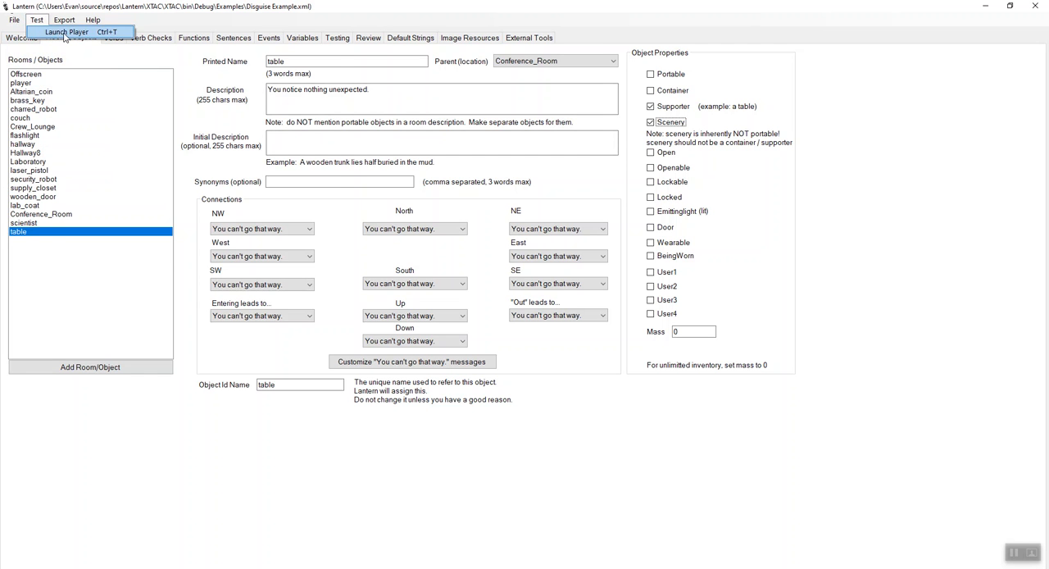
click(66, 31)
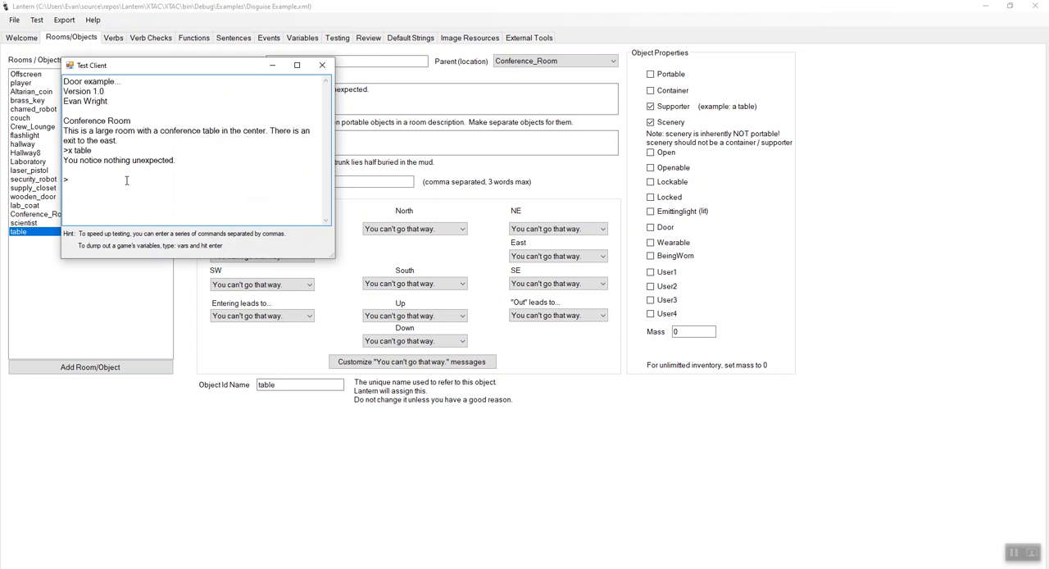
text(put coat on table)
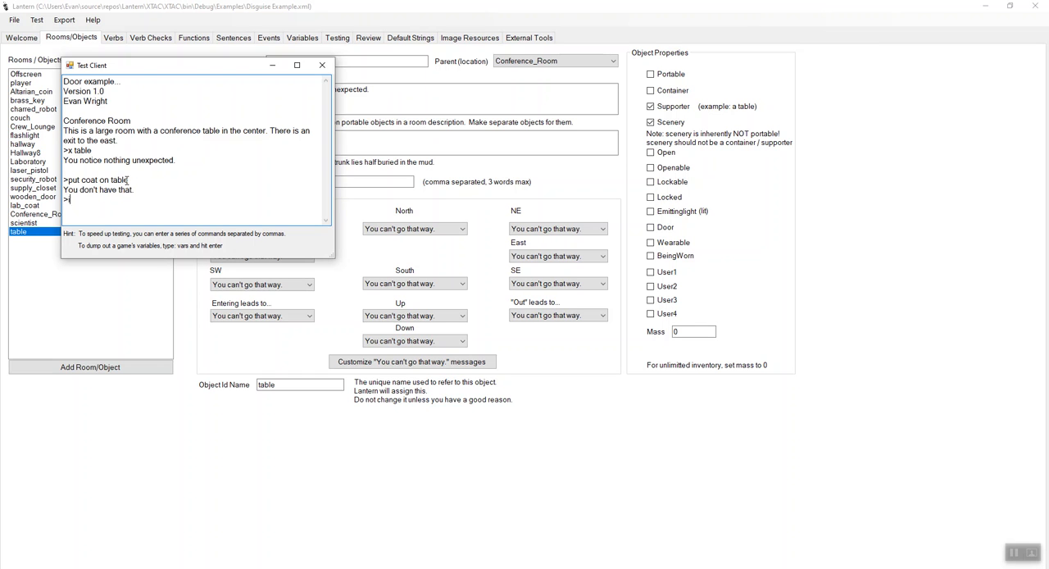
text(i)
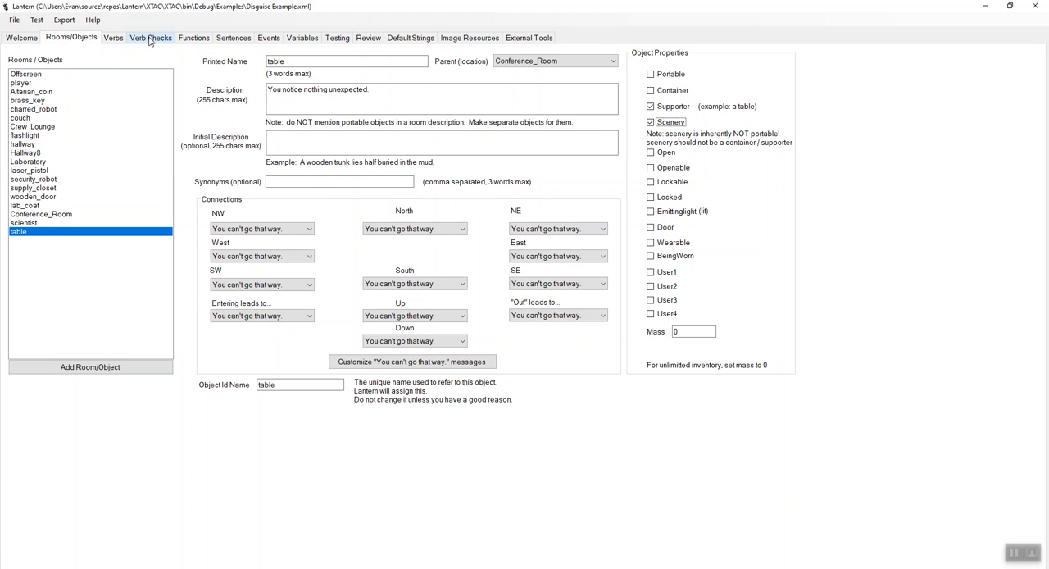
- Open Verb Checks and view the check_scientist lab-coat condition code
click(149, 36)
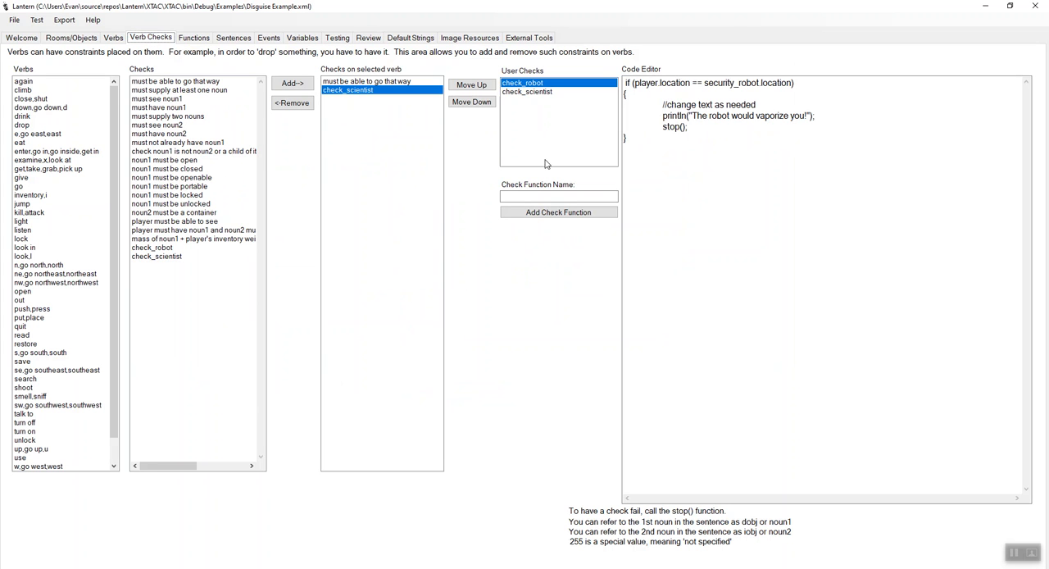
click(533, 92)
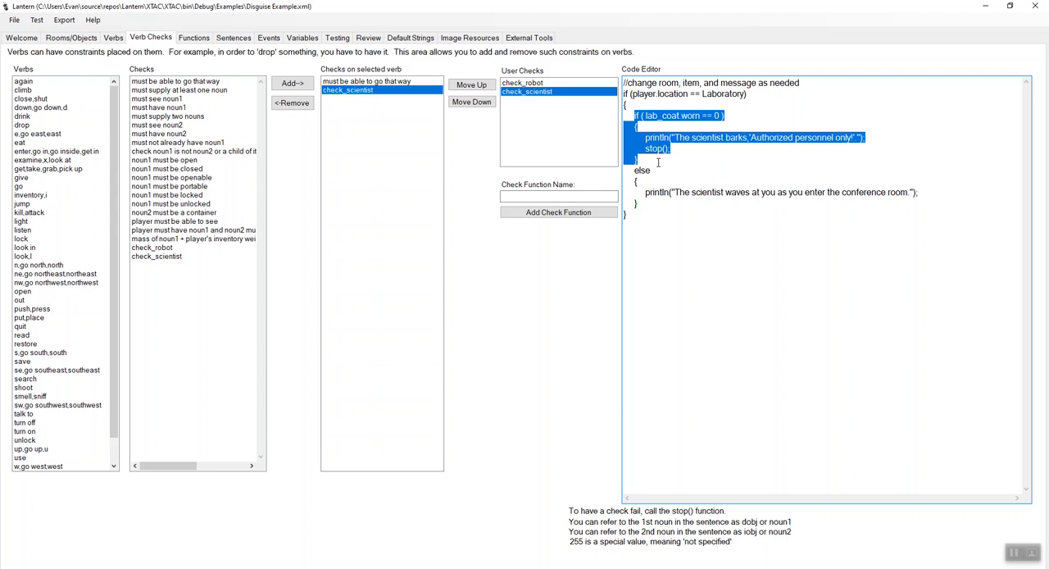
click(173, 319)
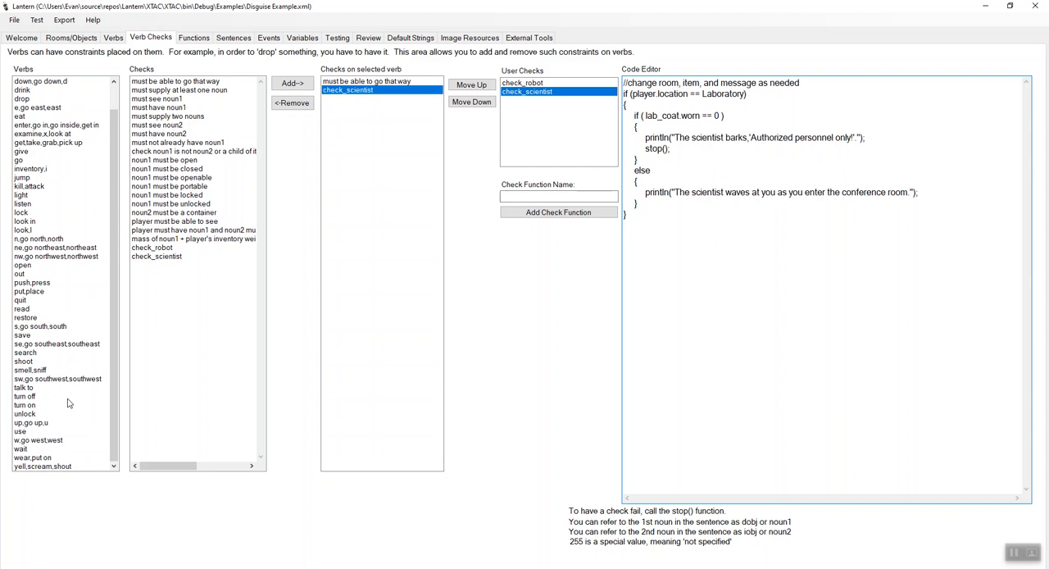
mouse_move(41, 407)
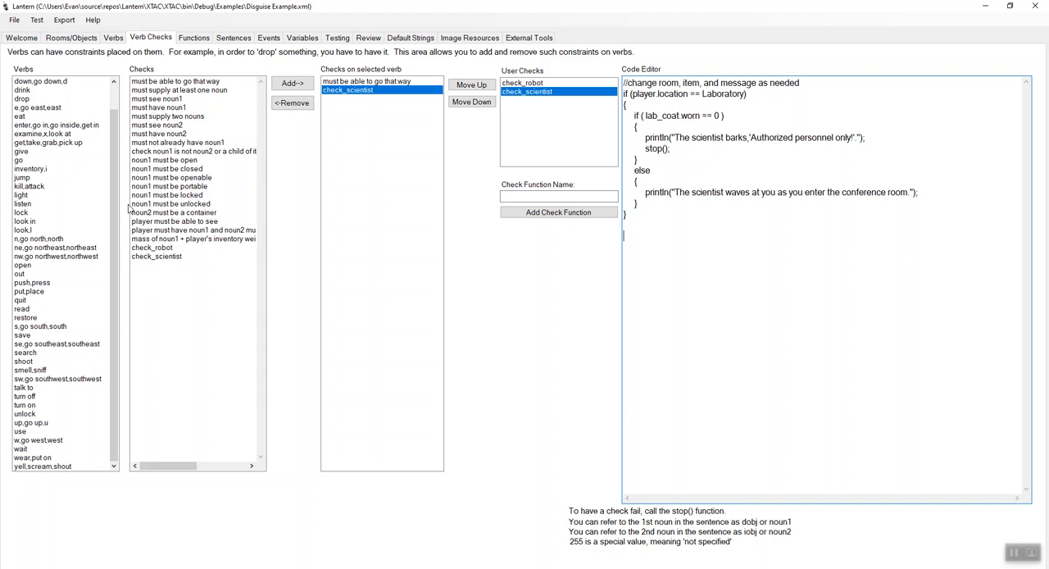
mouse_move(342, 198)
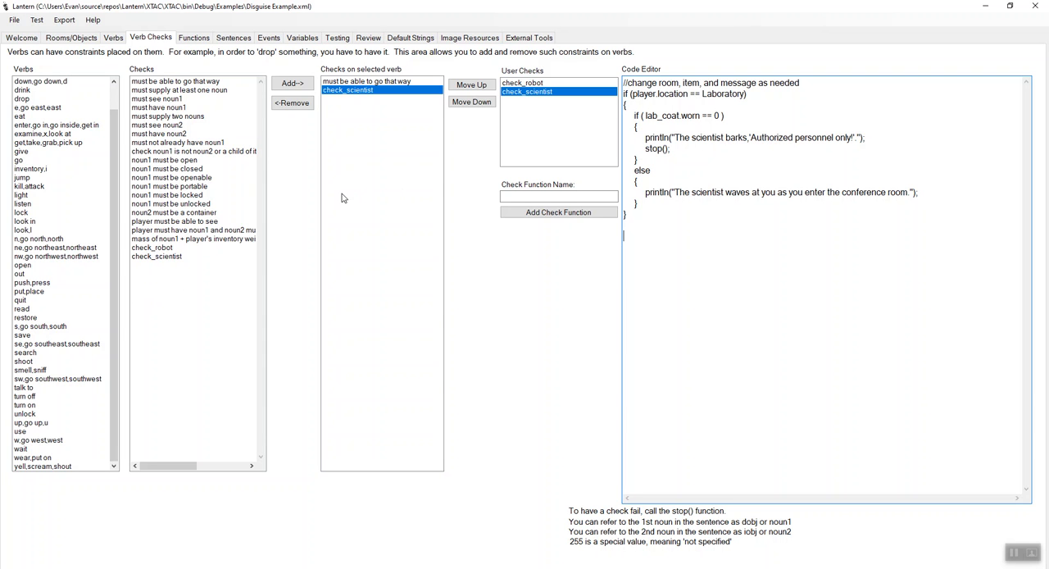
mouse_move(342, 123)
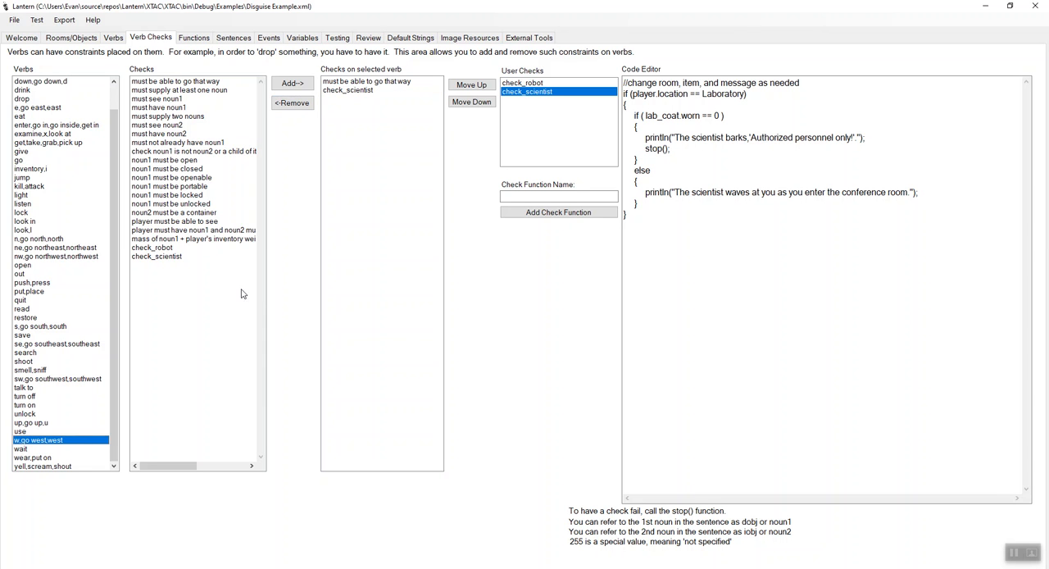
- Add check_scientist to the checks of the w,go west,west verb
click(291, 102)
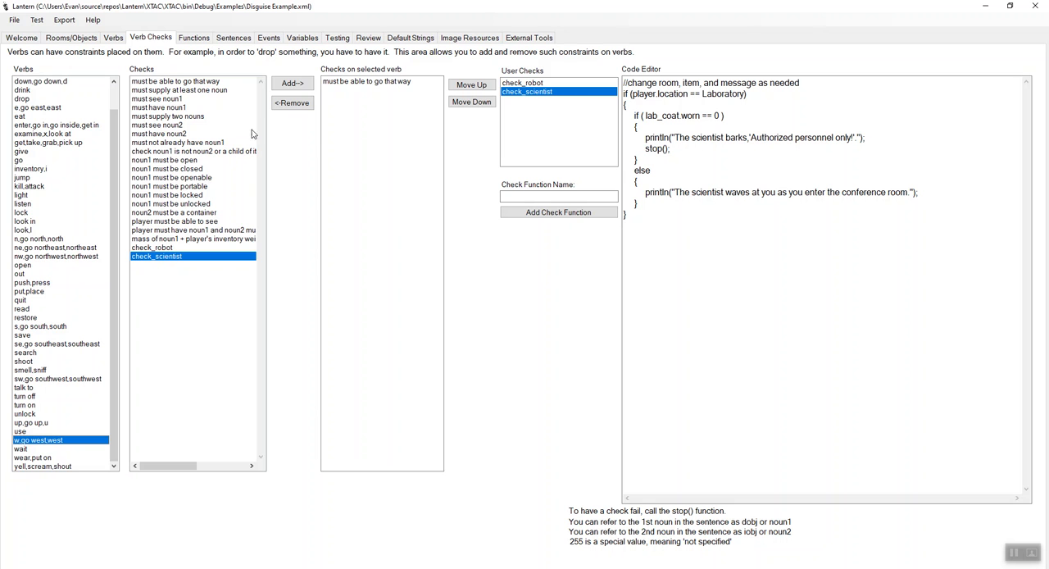
click(291, 84)
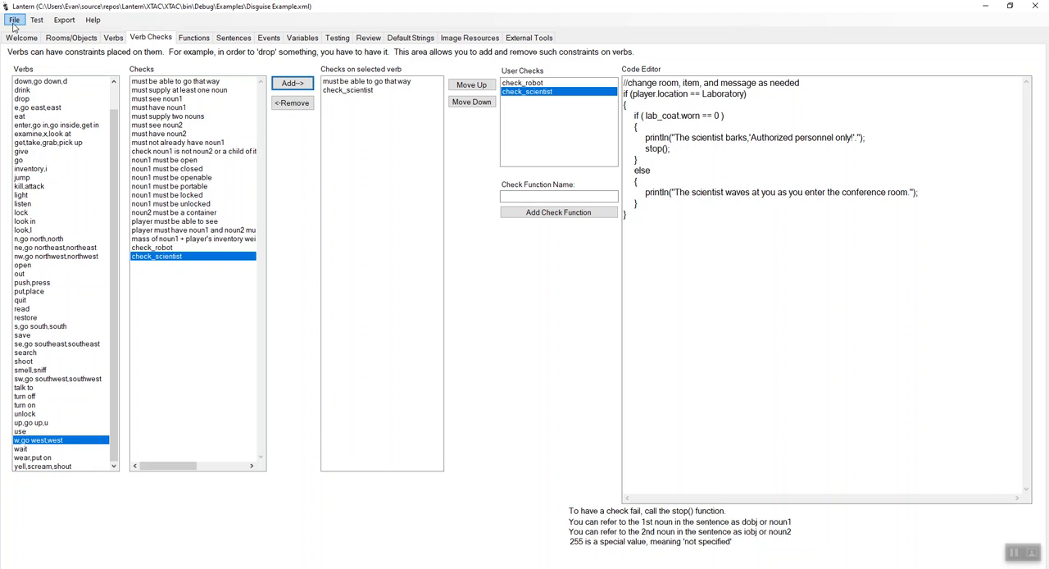